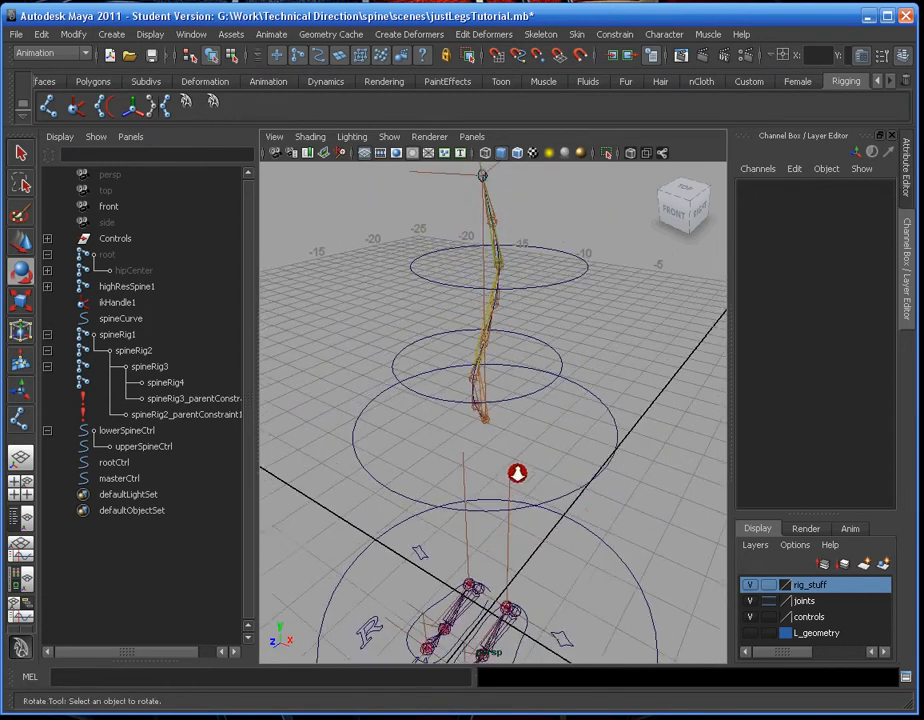
mouse_move(360, 372)
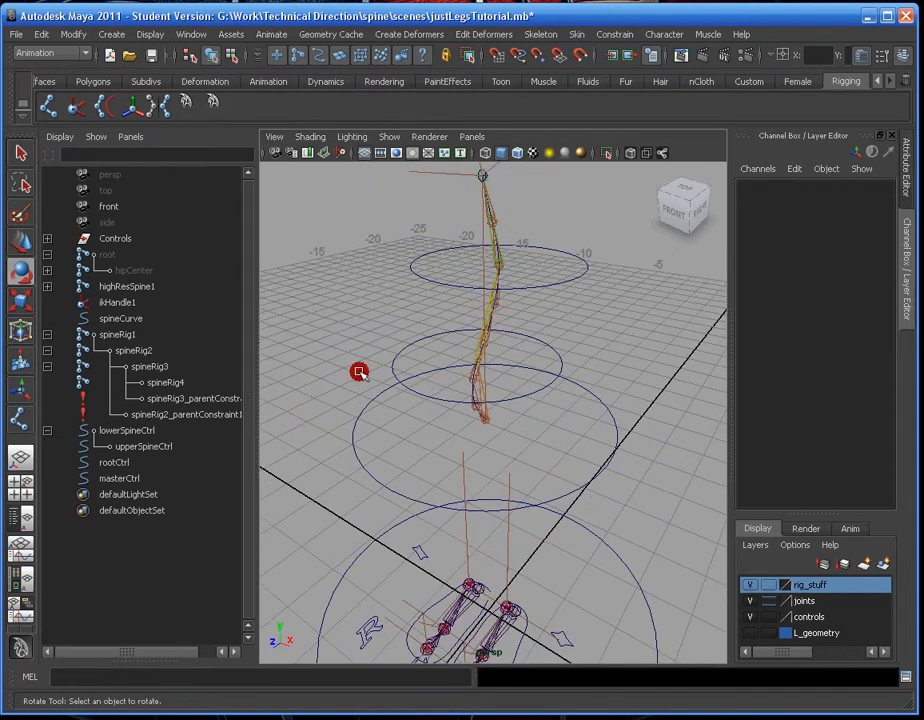
mouse_move(606, 500)
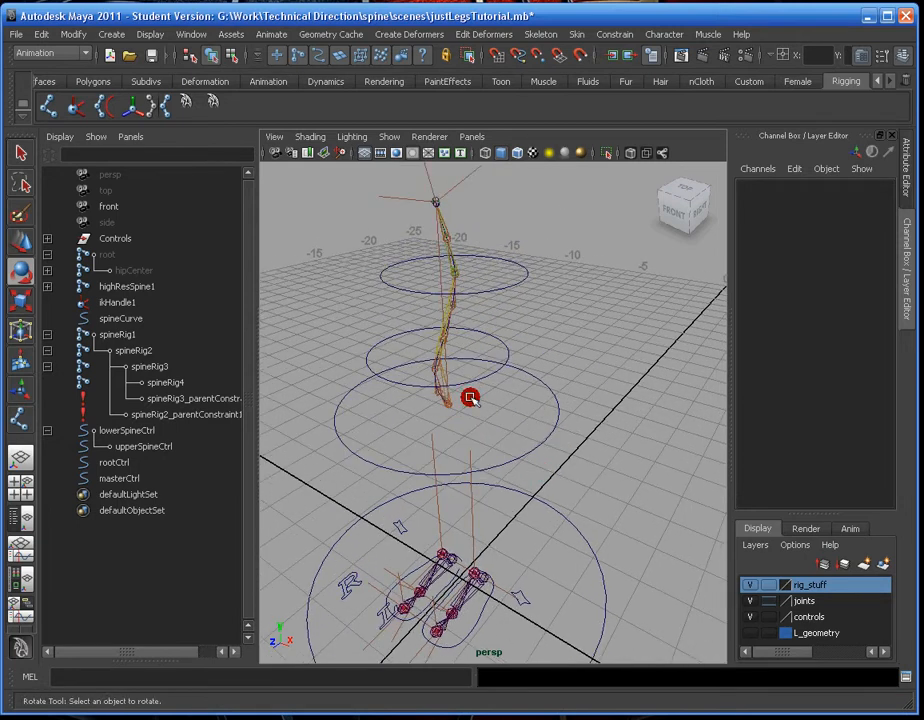
mouse_move(512, 544)
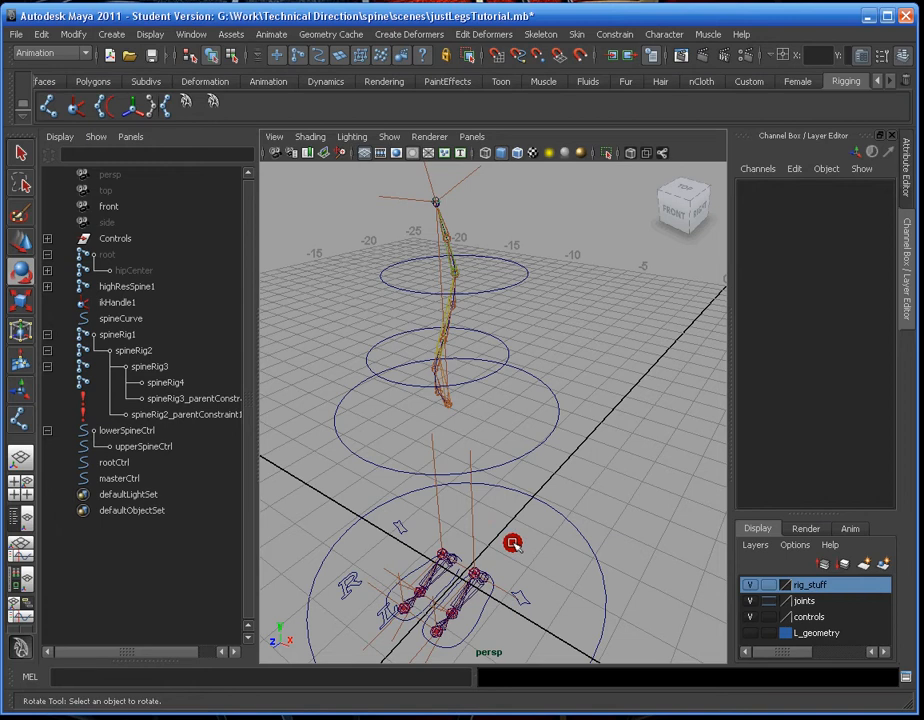
mouse_move(468, 564)
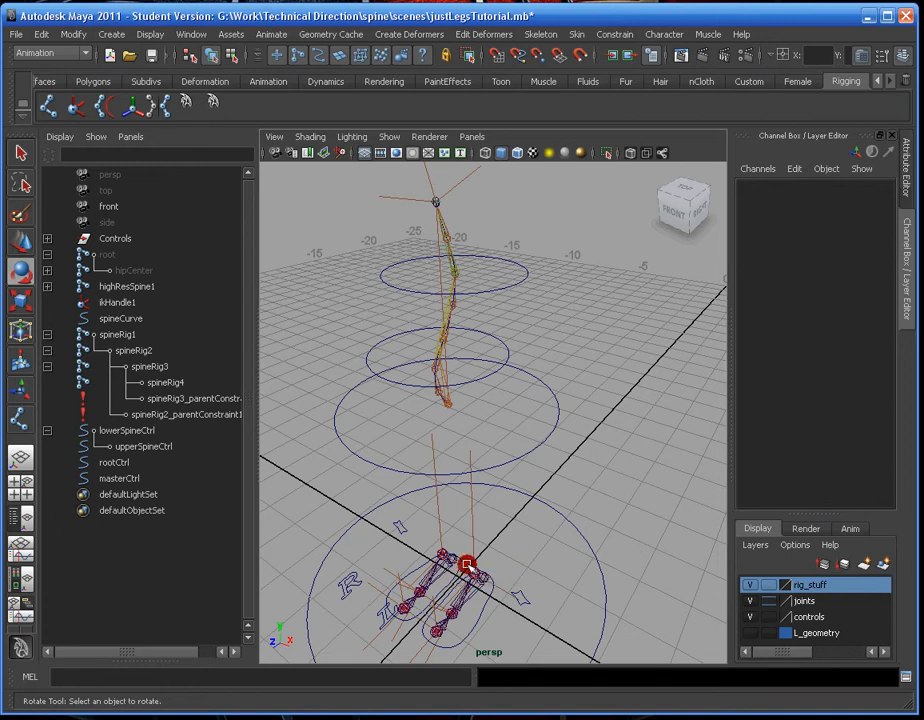
mouse_move(528, 508)
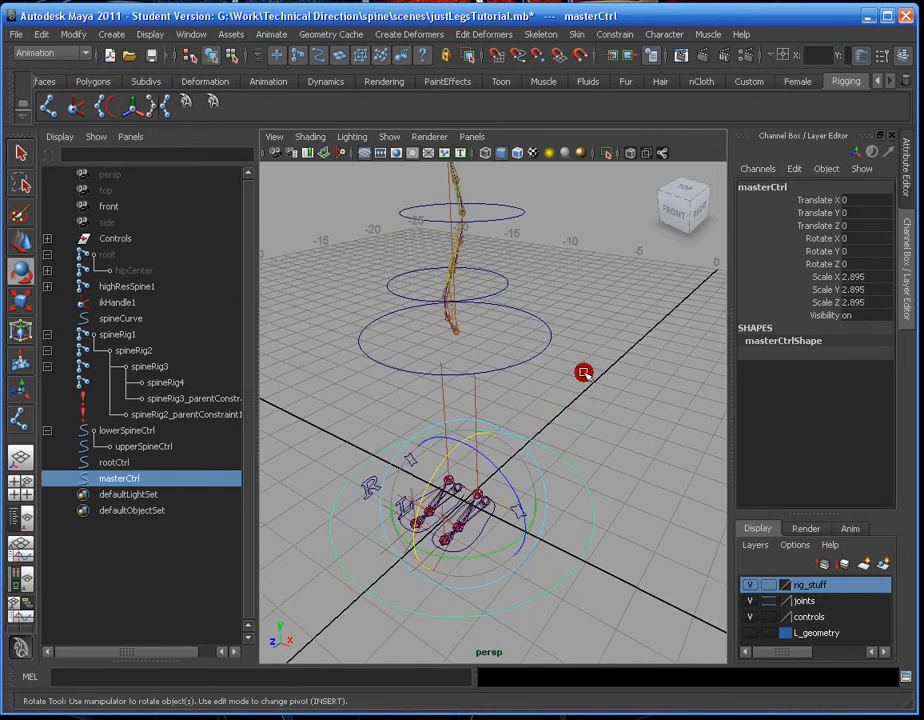
Review rootCtrl, masterCtrl, the root joint and hipCenter in the Outliner.
left_click(114, 462)
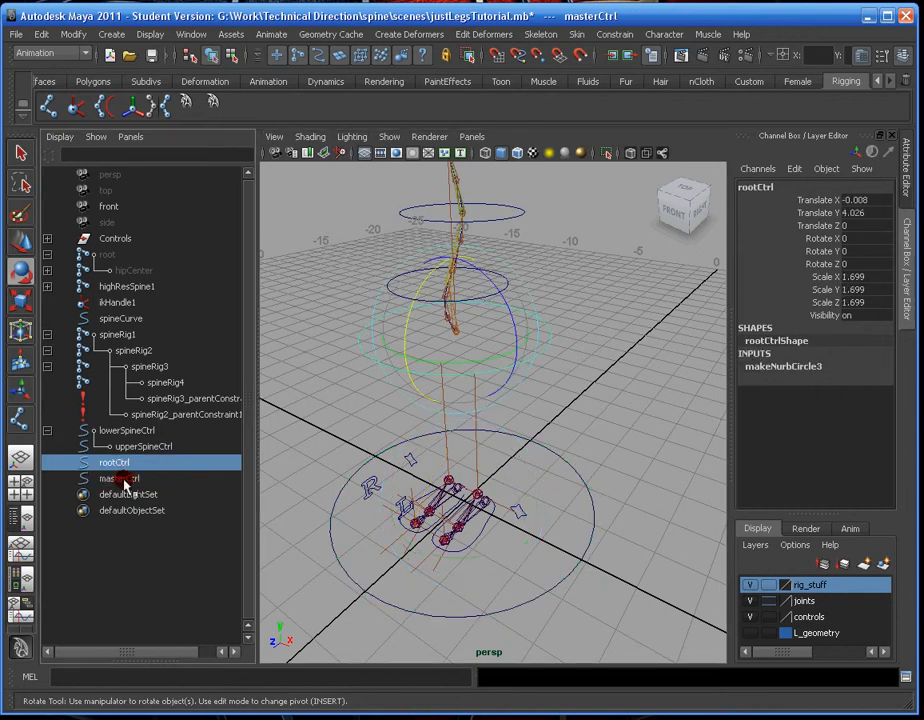
left_click(118, 478)
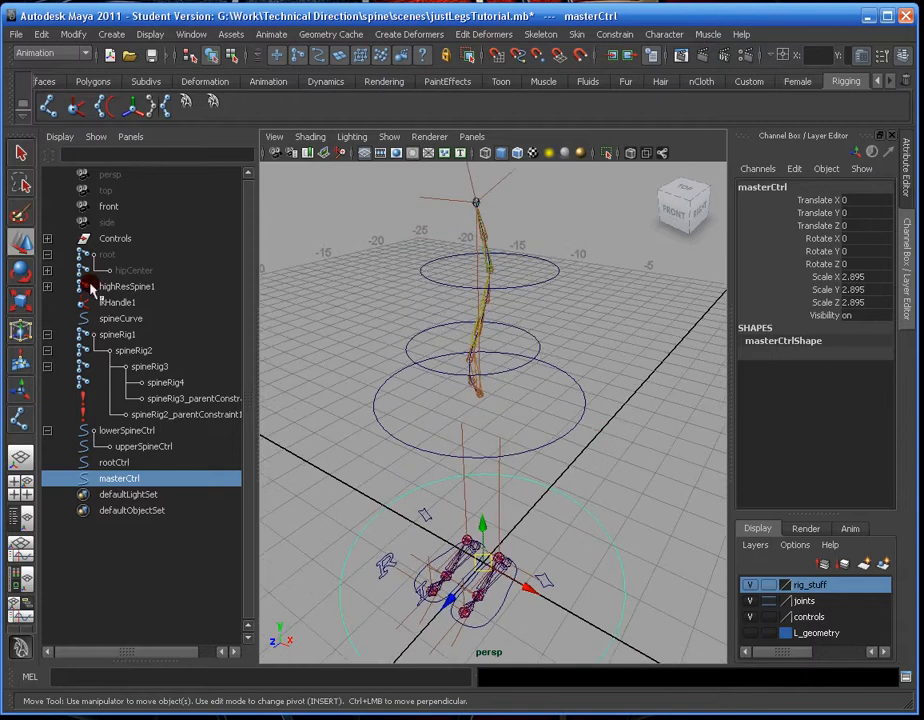
left_click(108, 254)
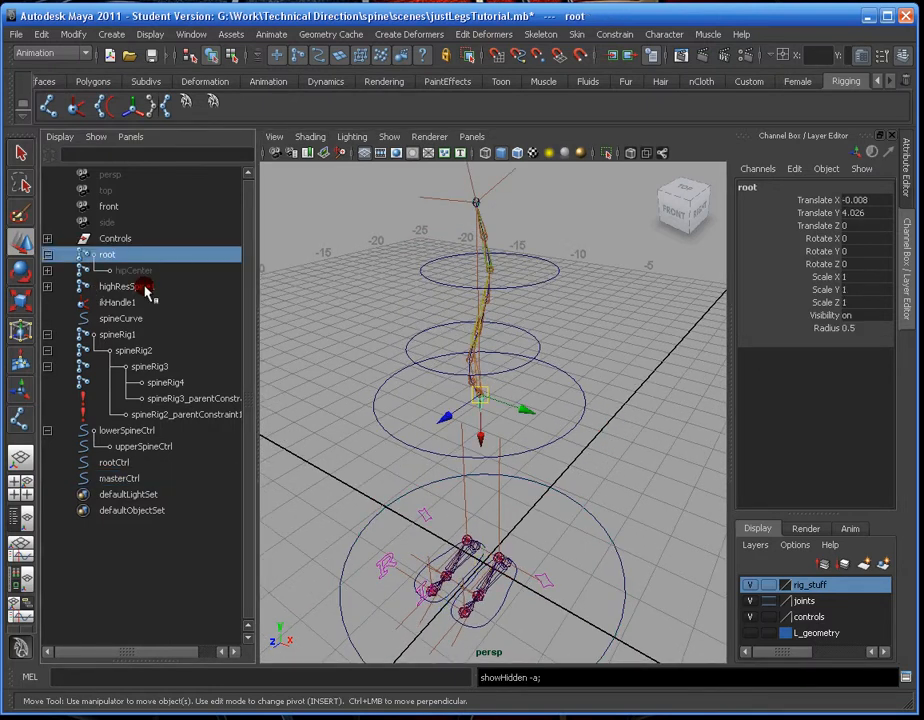
left_click(132, 270)
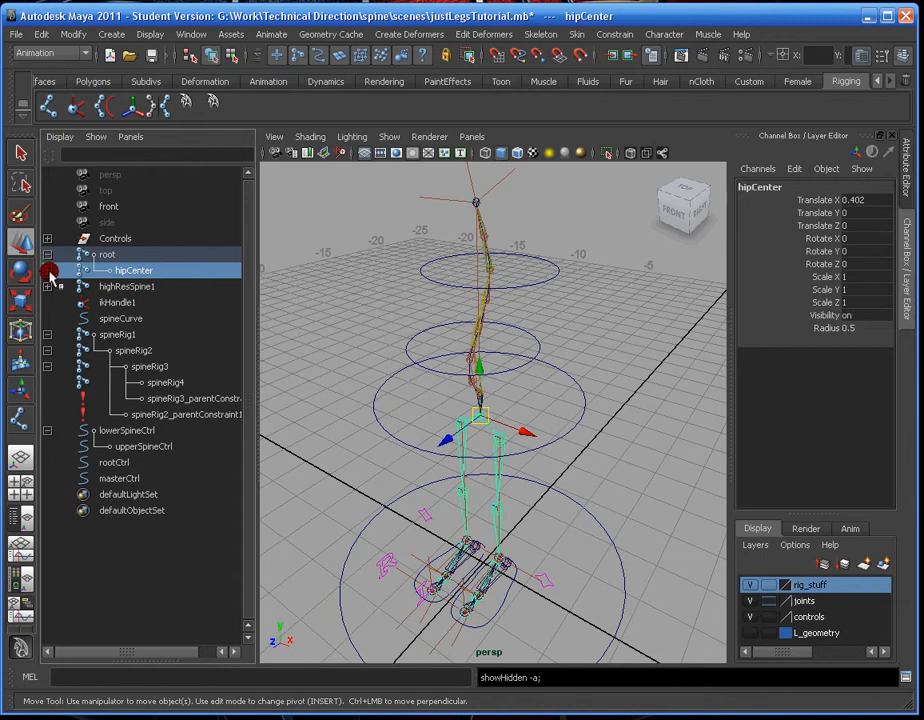
Expand hipCenter to reveal the left and right leg joint chains.
left_click(48, 270)
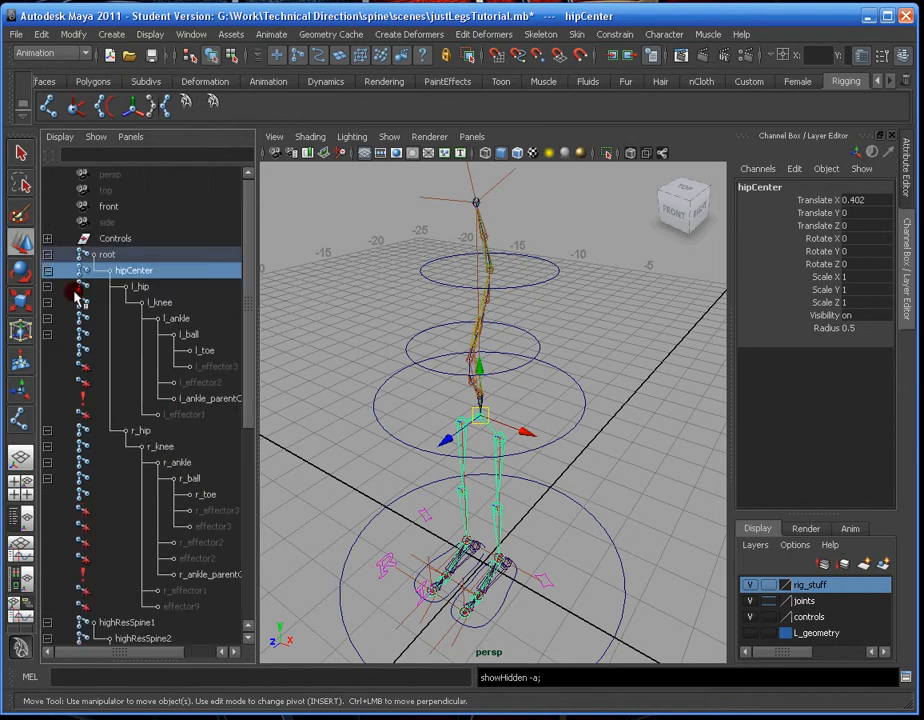
scroll("down", 3)
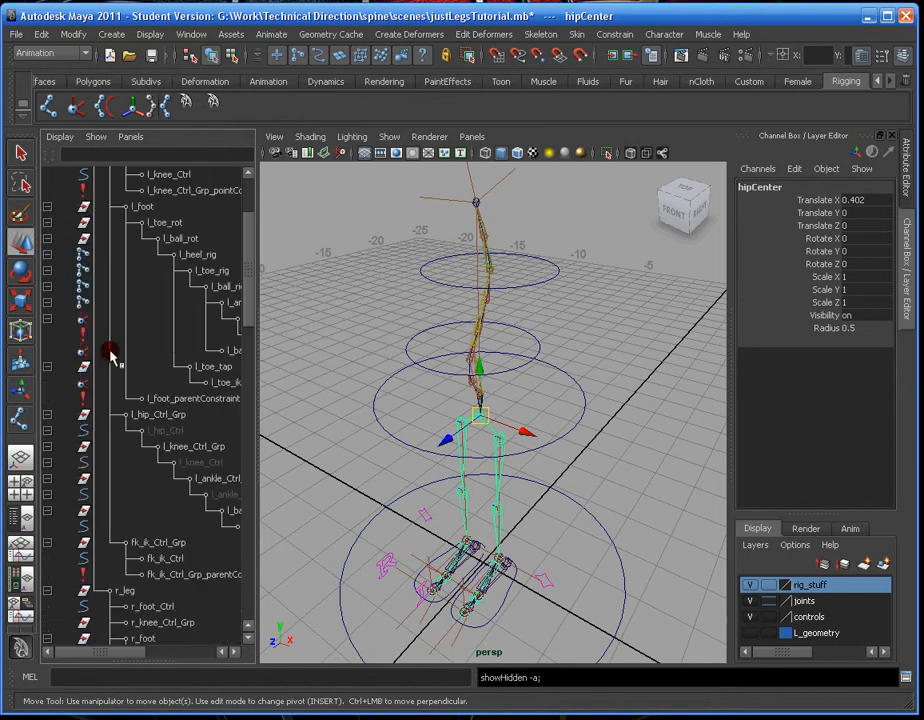
scroll("down", 3)
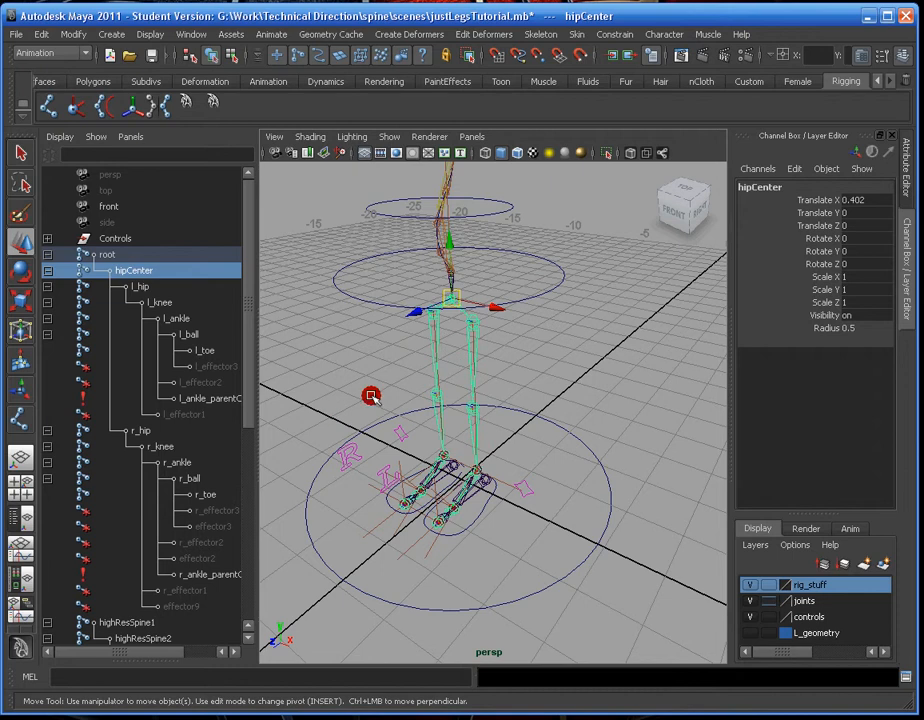
mouse_move(348, 364)
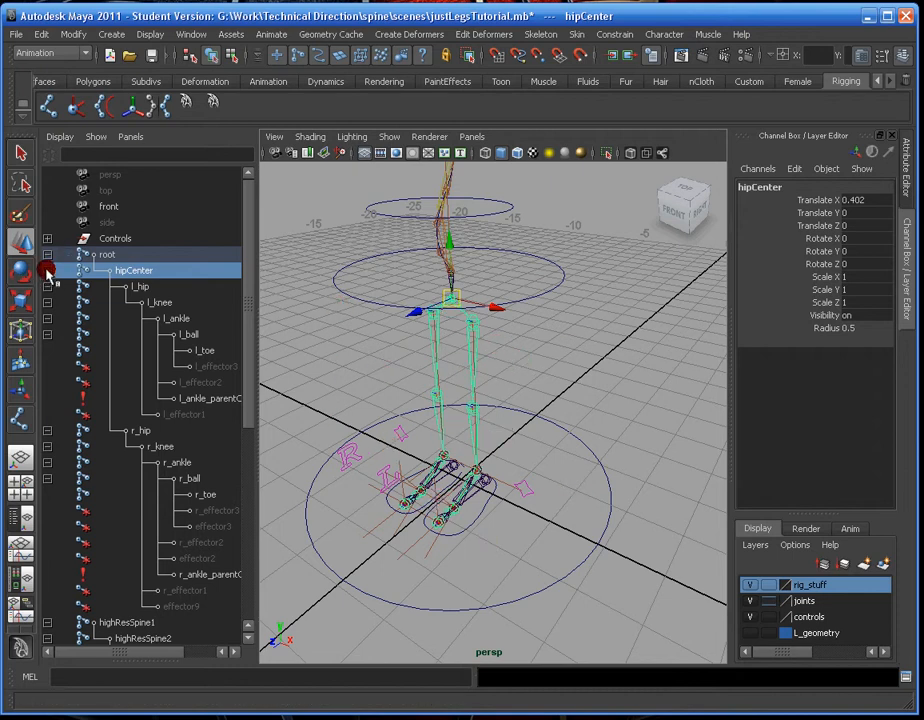
Parent the root joint (with hipCenter and legs) under masterCtrl via a transform1 node.
left_click(46, 288)
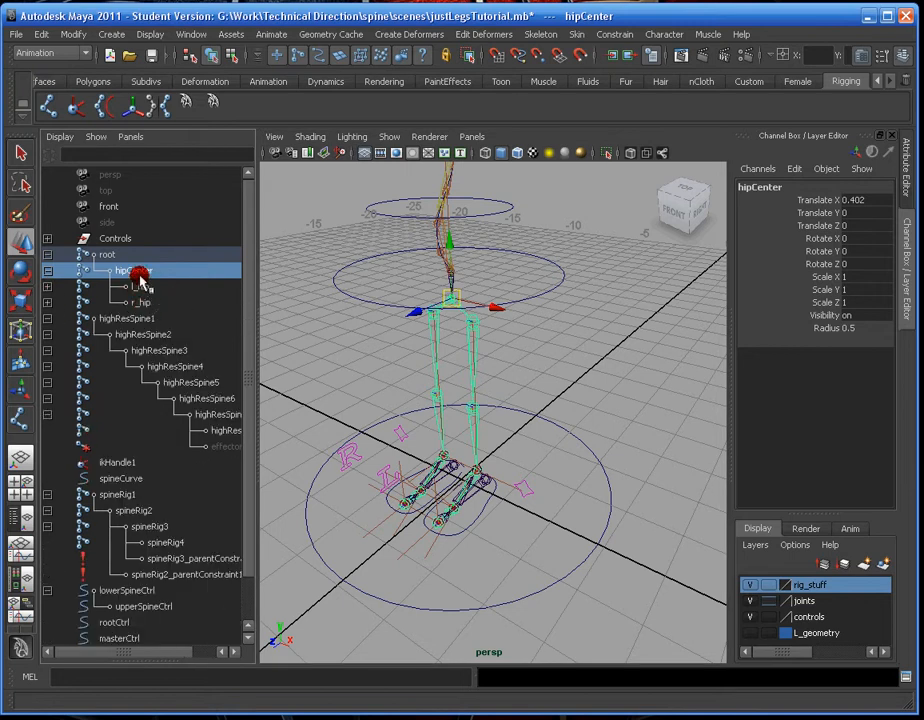
left_click(138, 288)
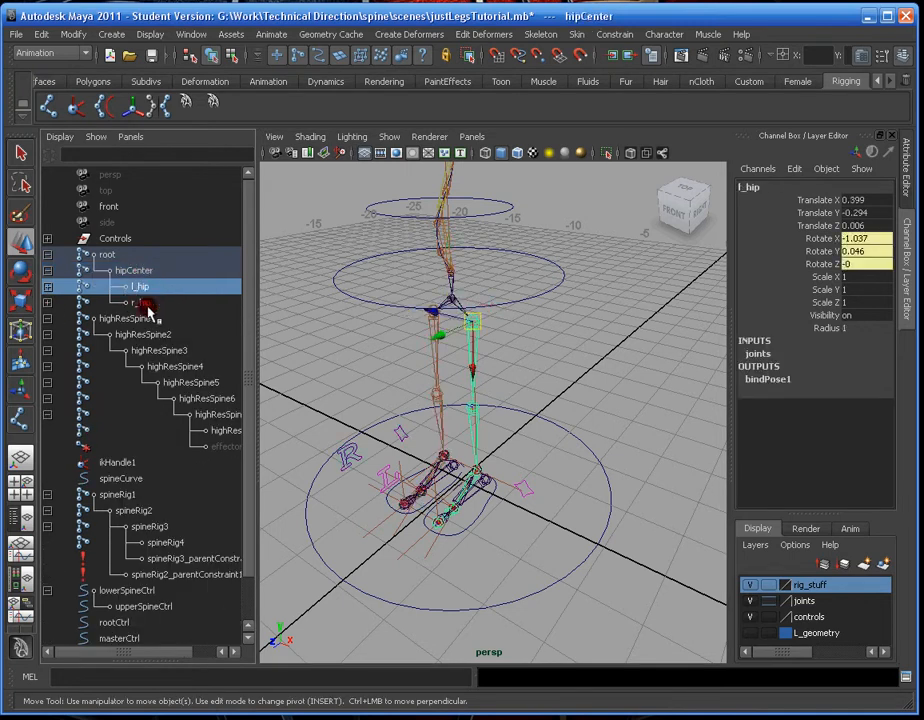
left_click(108, 254)
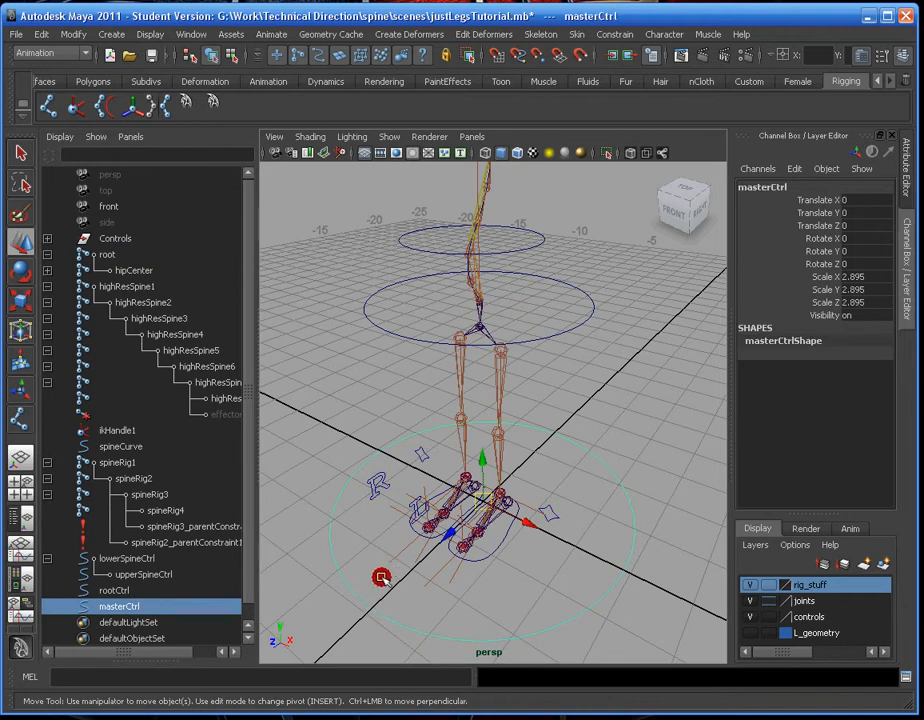
left_click(106, 254)
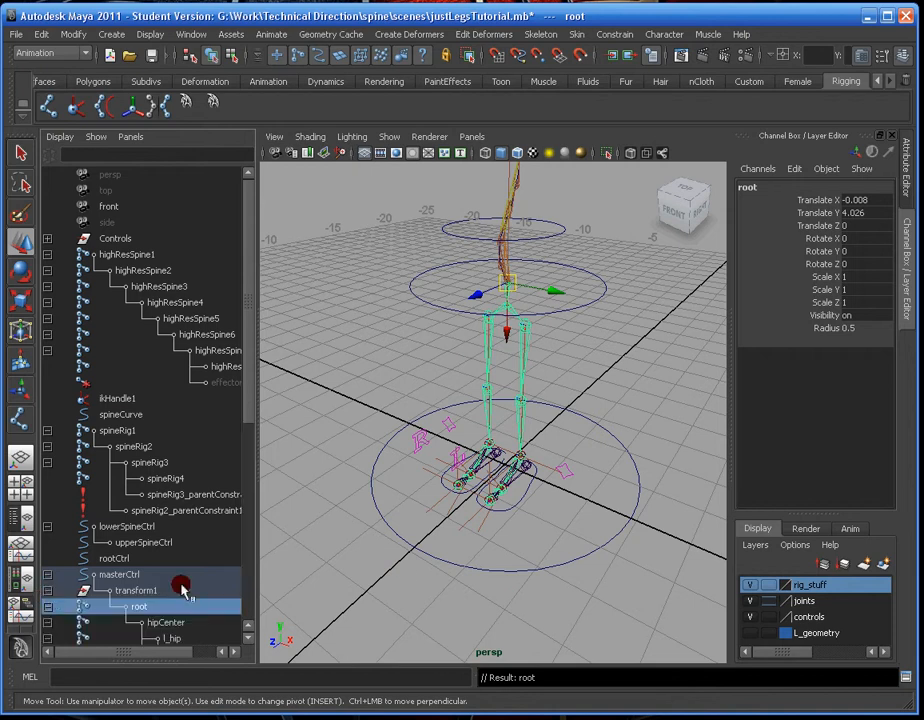
left_click(120, 574)
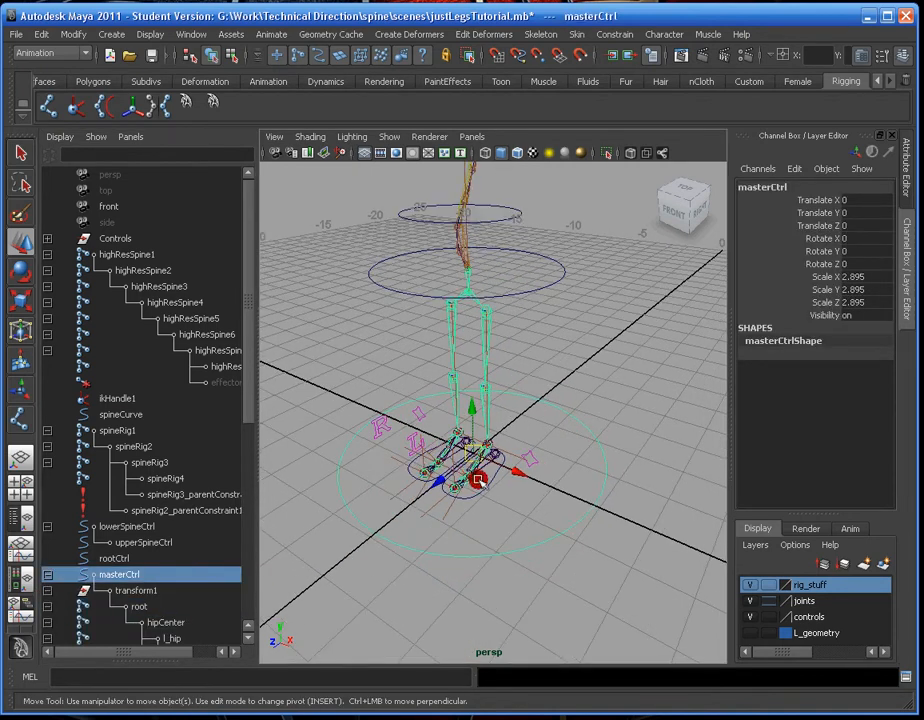
left_click_drag(480, 480, 576, 444)
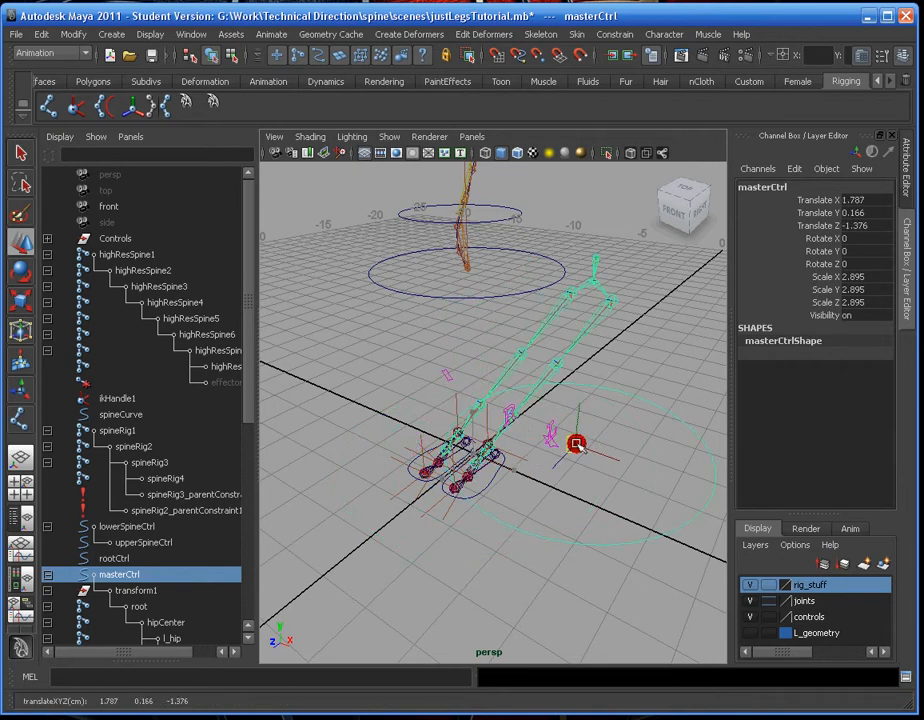
left_click_drag(576, 444, 306, 400)
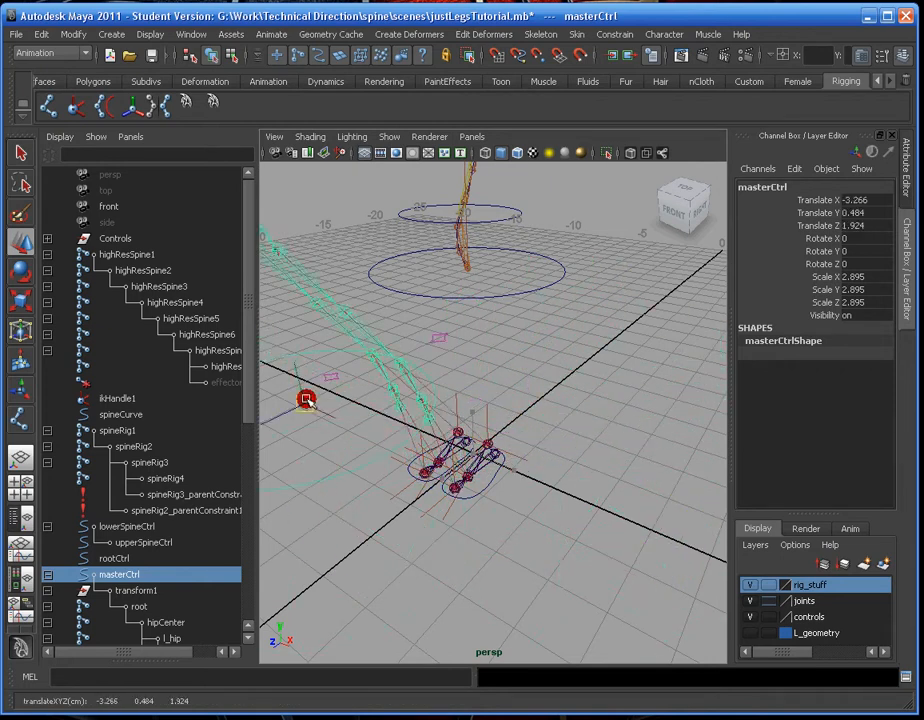
left_click_drag(308, 400, 596, 498)
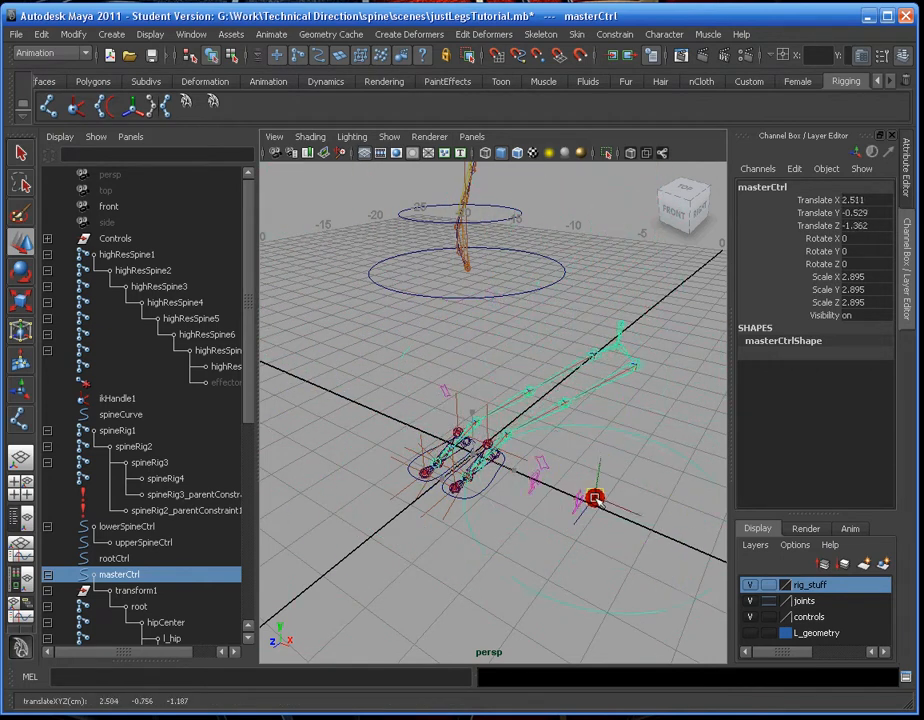
left_click_drag(596, 498, 302, 504)
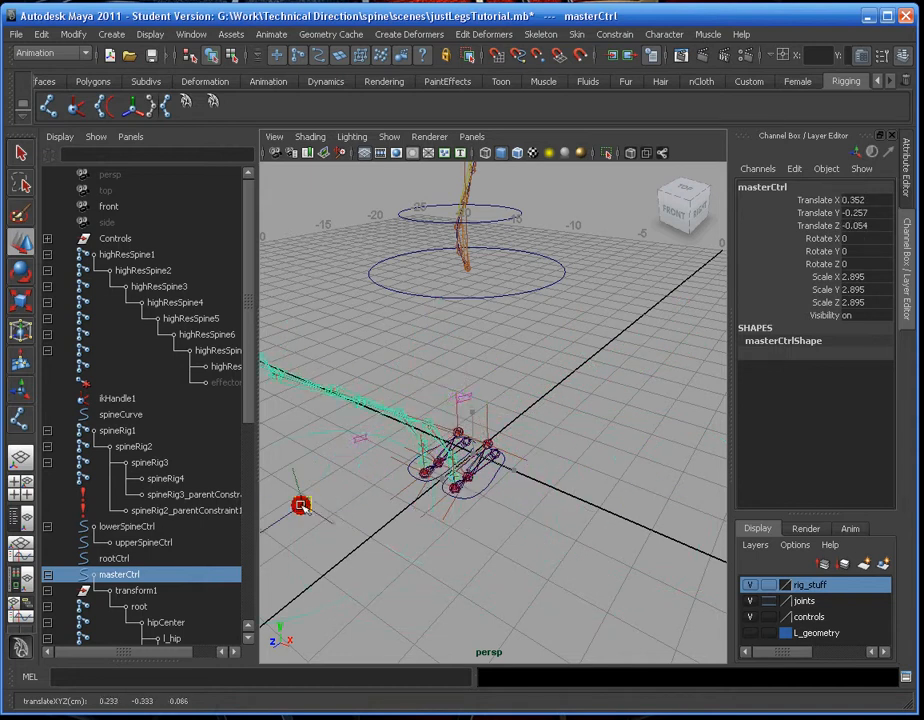
left_click_drag(302, 504, 476, 430)
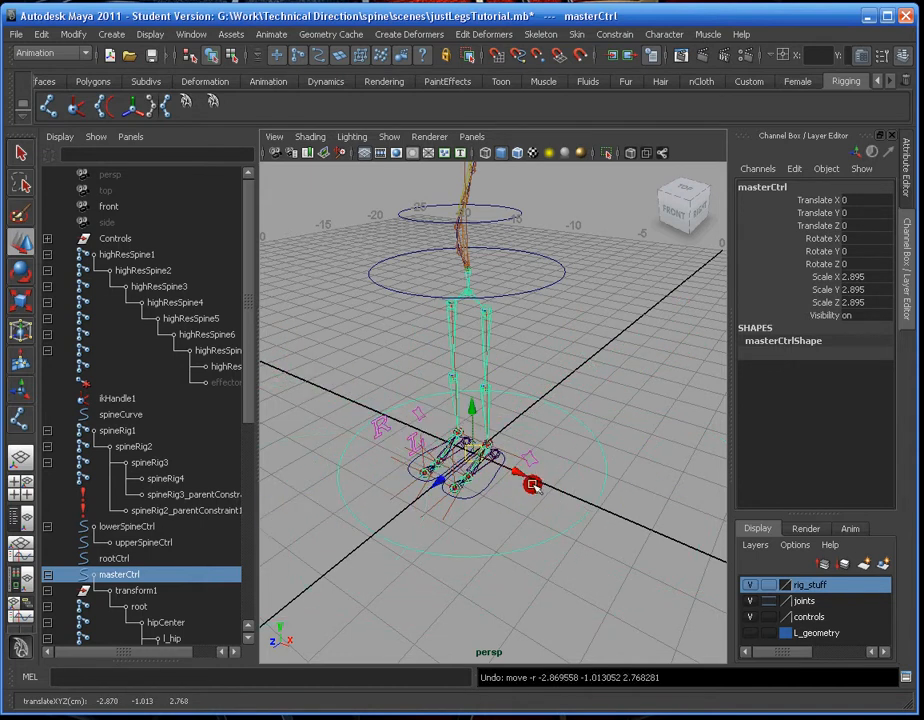
left_click_drag(530, 486, 376, 372)
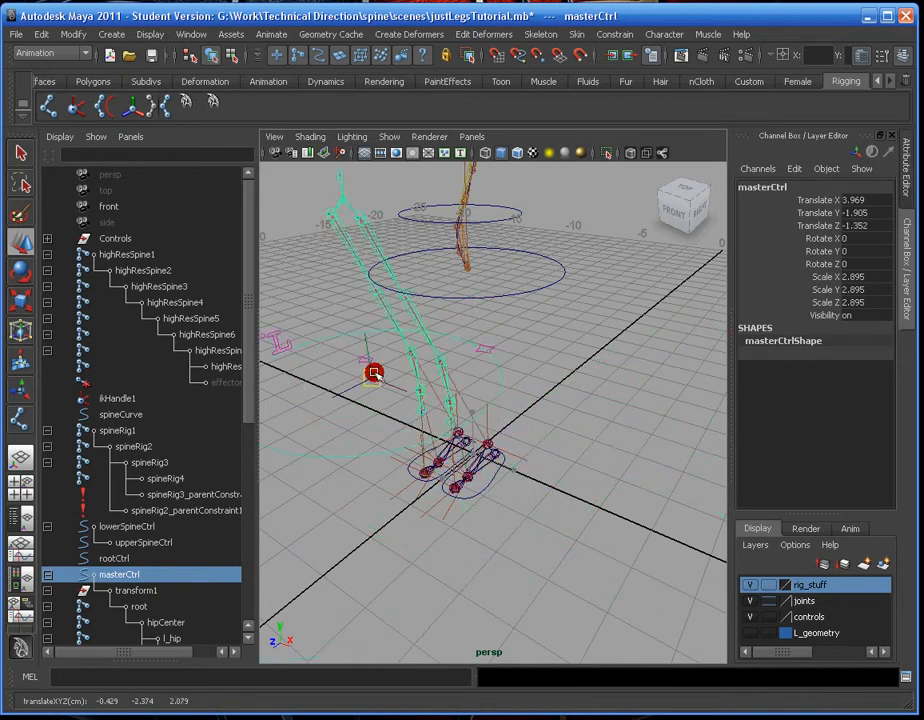
left_click_drag(376, 372, 460, 460)
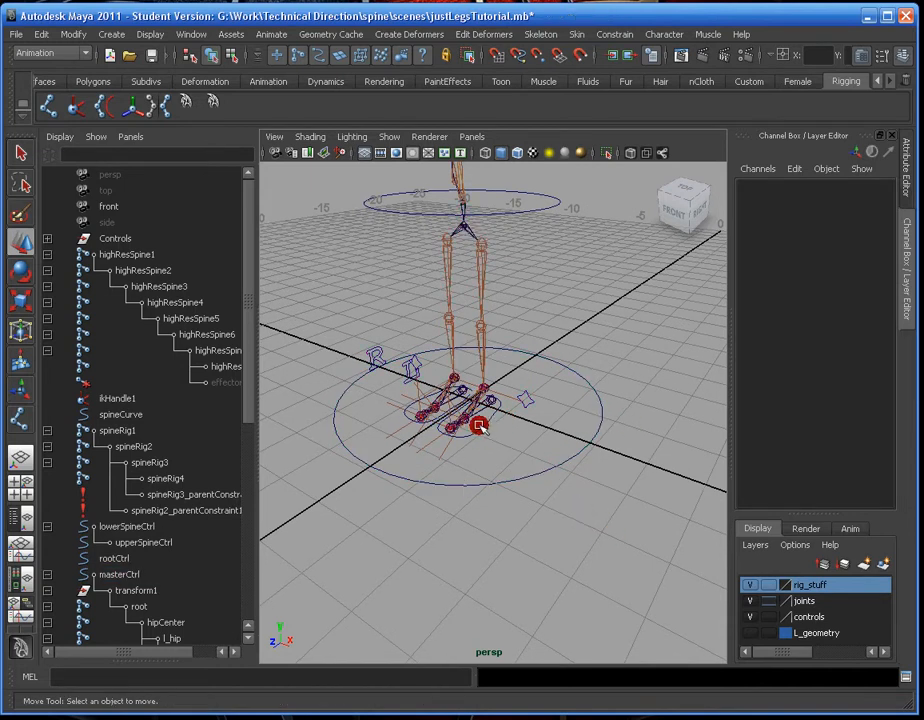
left_click_drag(480, 426, 450, 426)
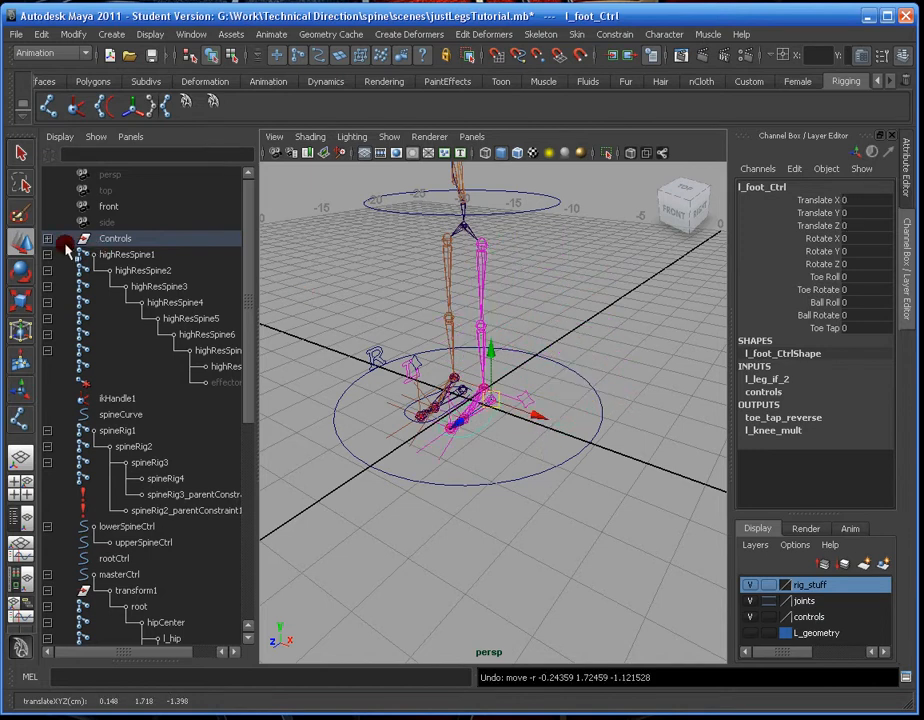
Place the leg skeleton group and Controls group under masterCtrl in the Outliner.
left_click(66, 254)
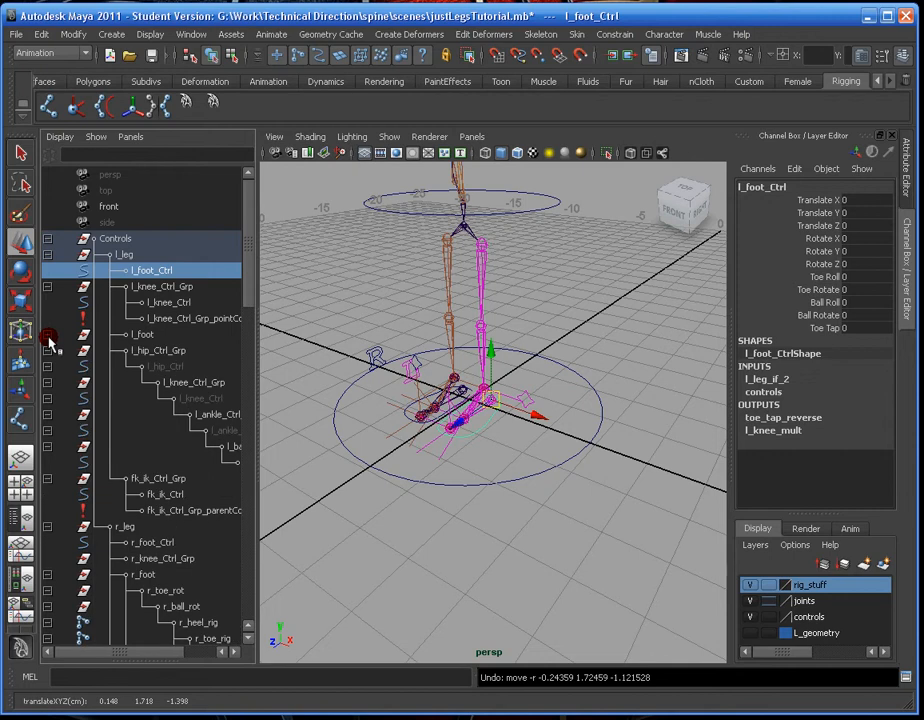
left_click(46, 350)
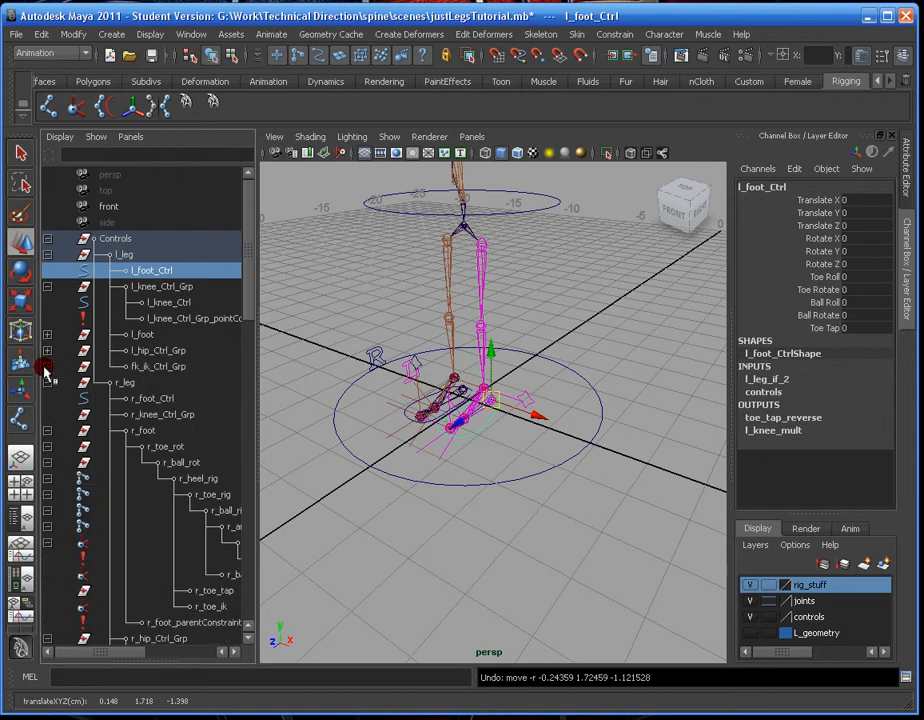
mouse_move(150, 278)
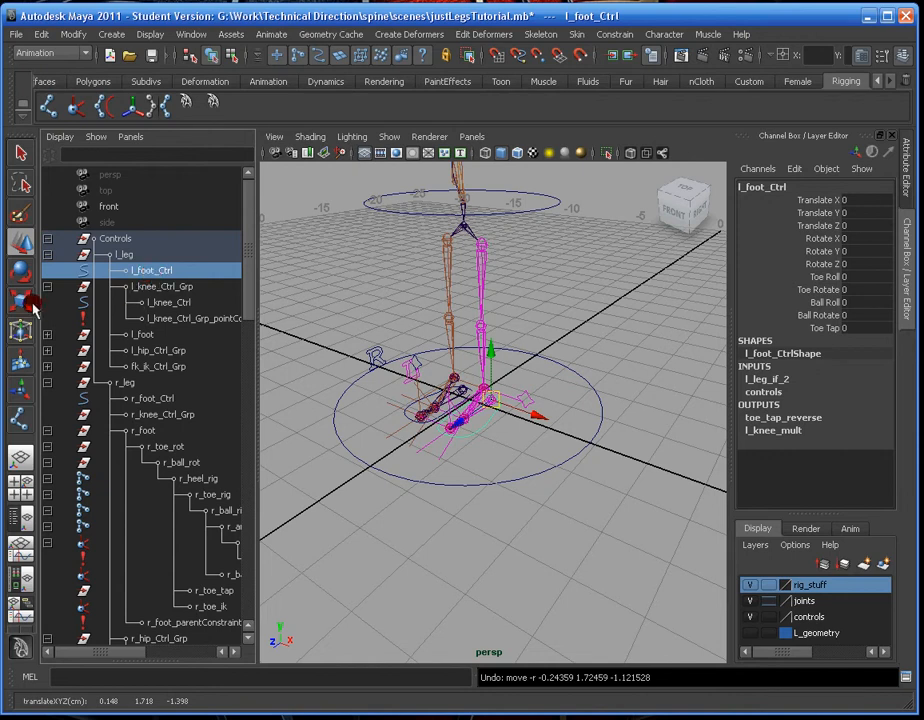
left_click(162, 286)
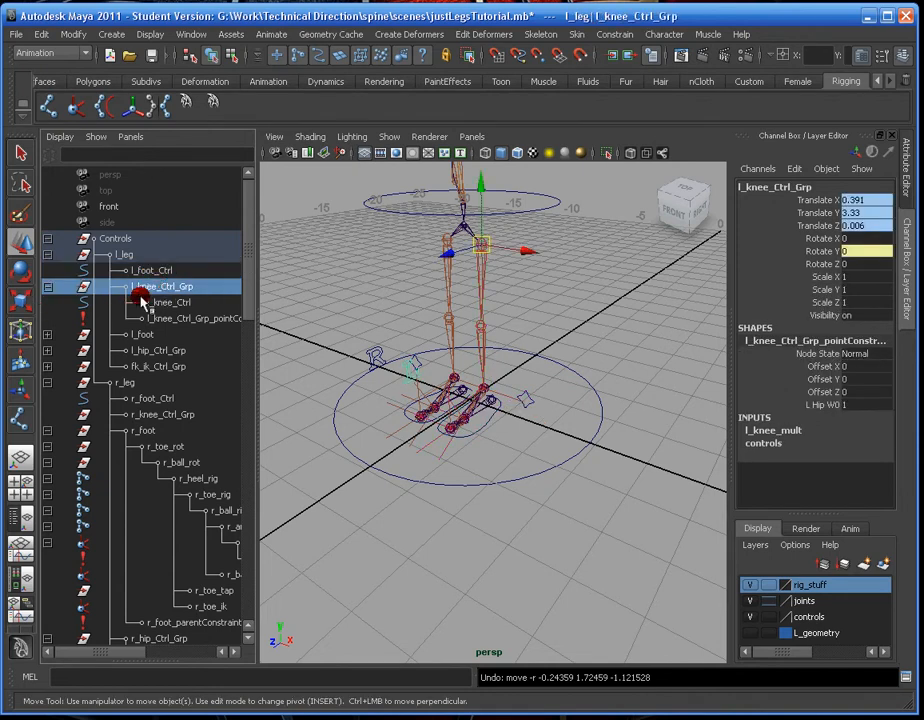
left_click(140, 334)
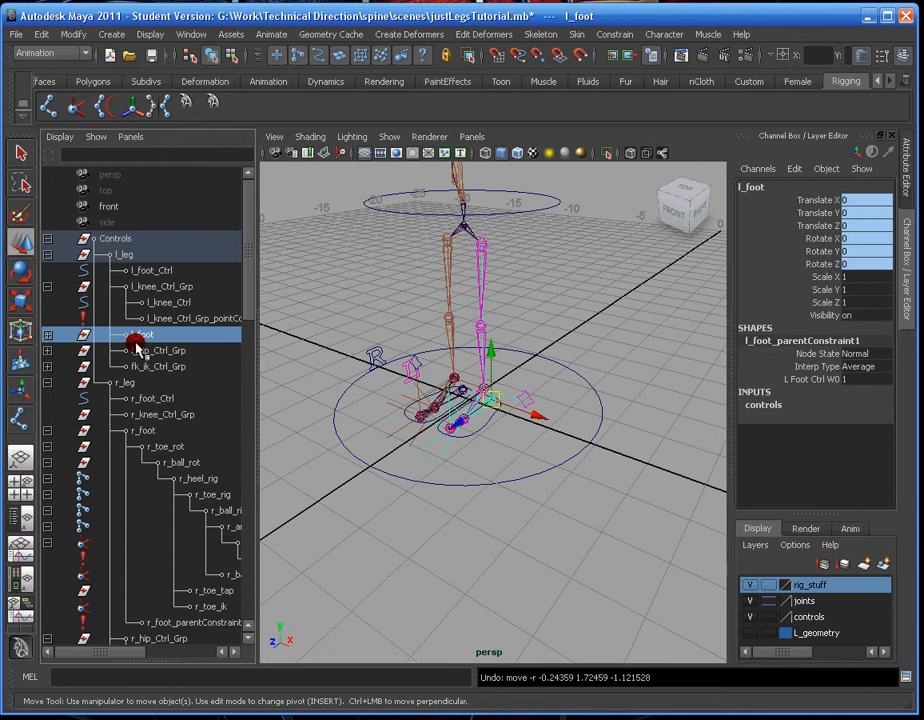
left_click(150, 270)
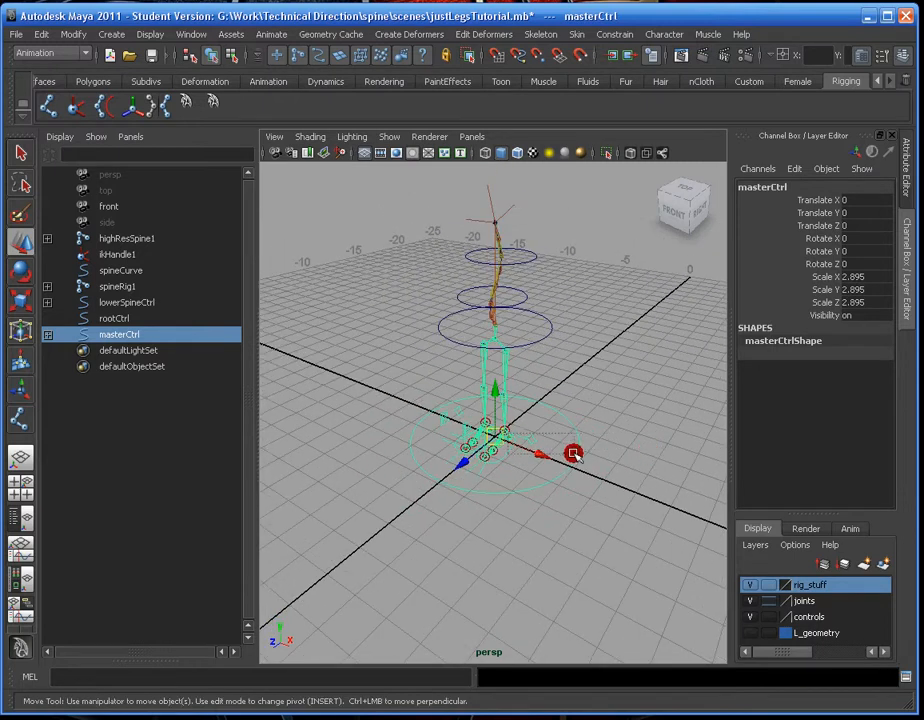
Move masterCtrl to confirm the legs follow but the spine stays, then reset it.
left_click_drag(572, 456, 538, 430)
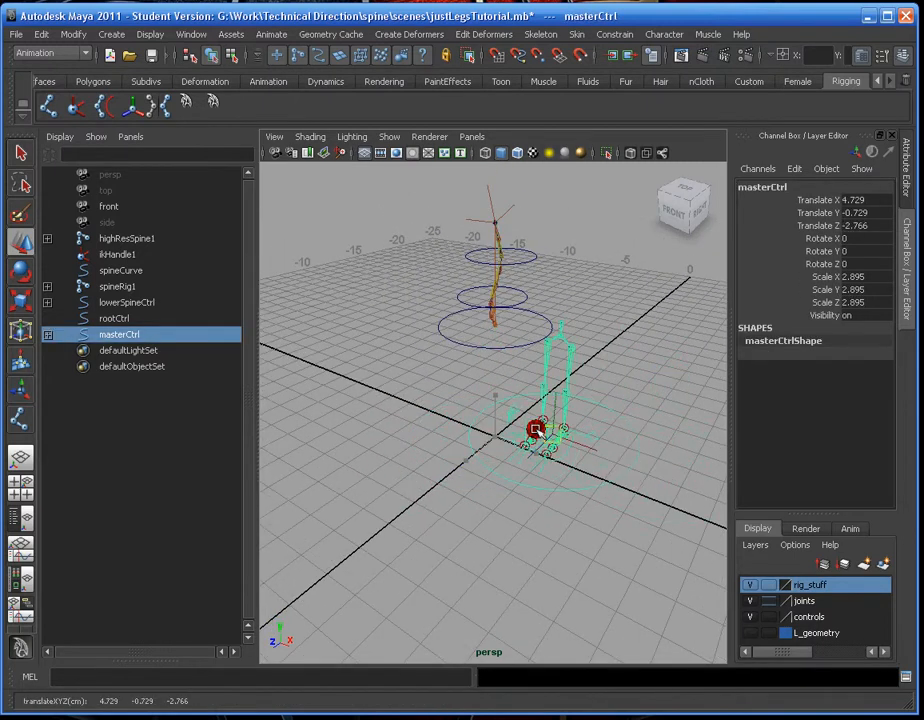
left_click_drag(538, 430, 330, 324)
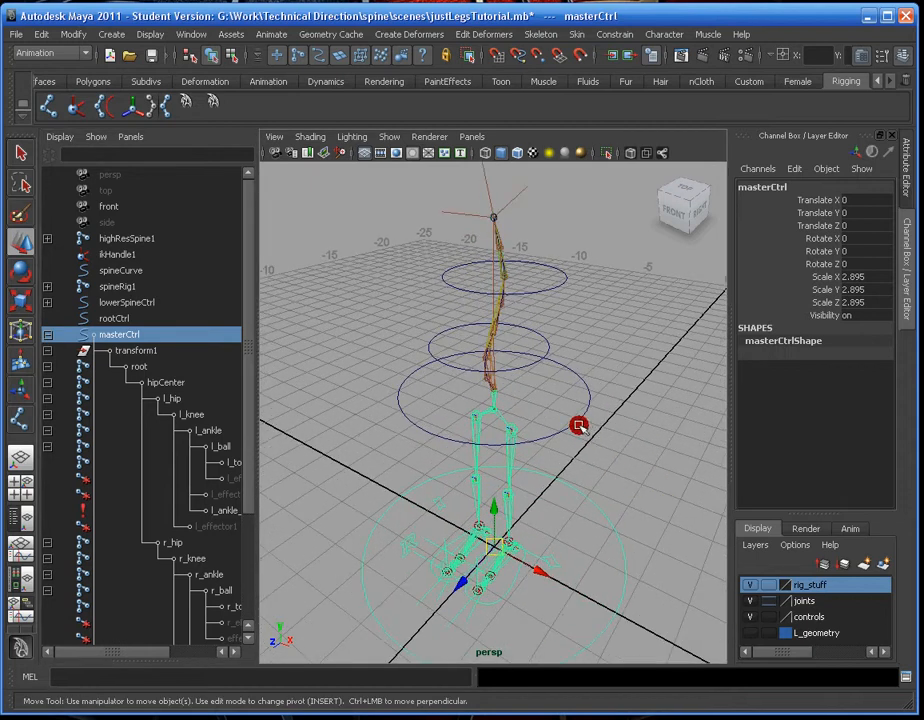
left_click(114, 318)
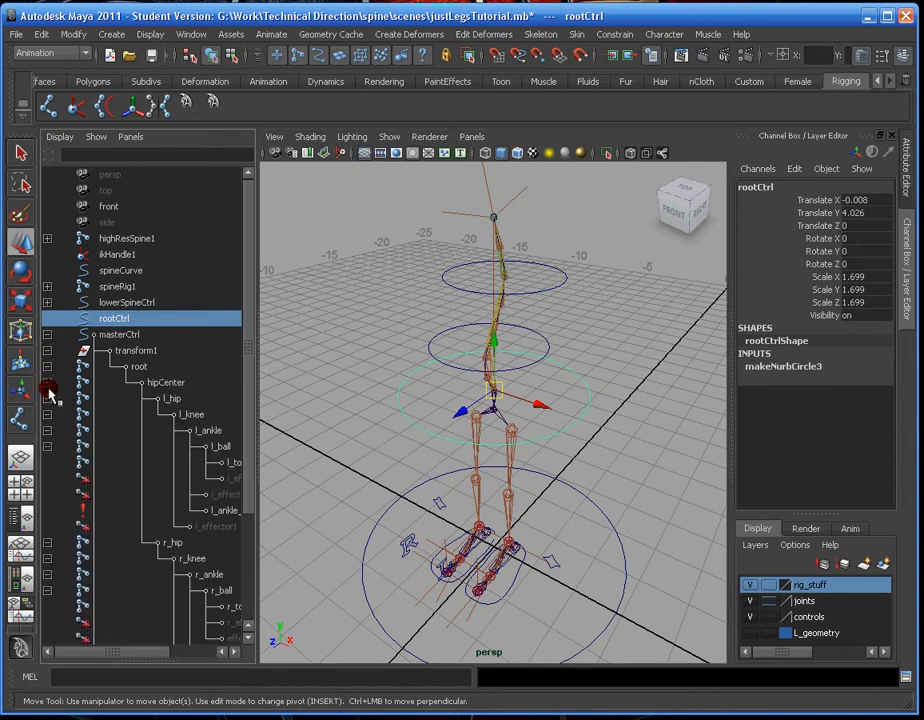
Put rootCtrl under masterCtrl and move it to confirm the spine follows while the legs stay.
left_click(84, 382)
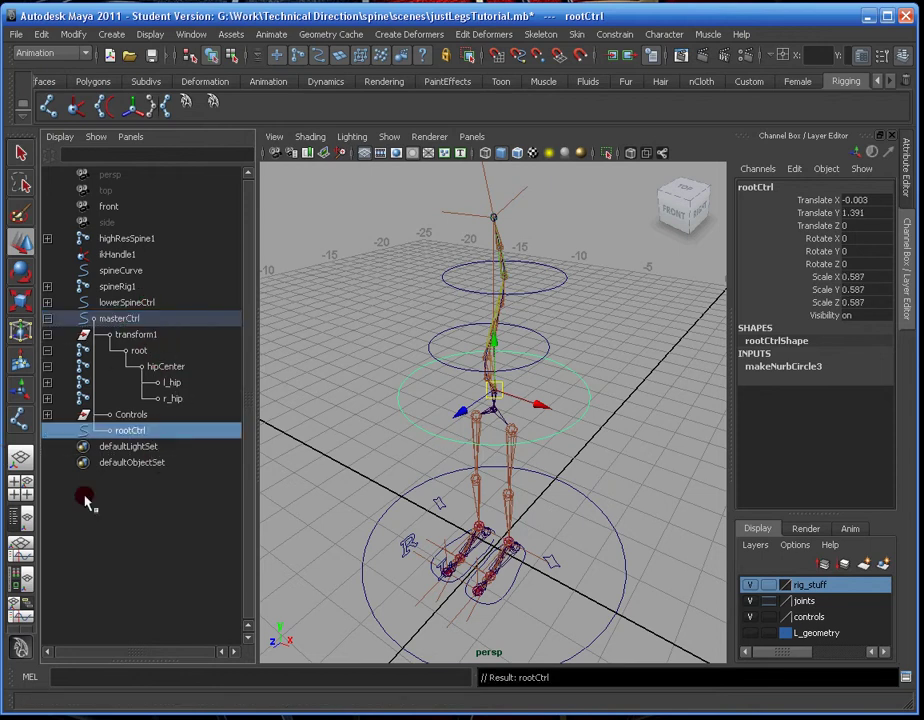
left_click(120, 318)
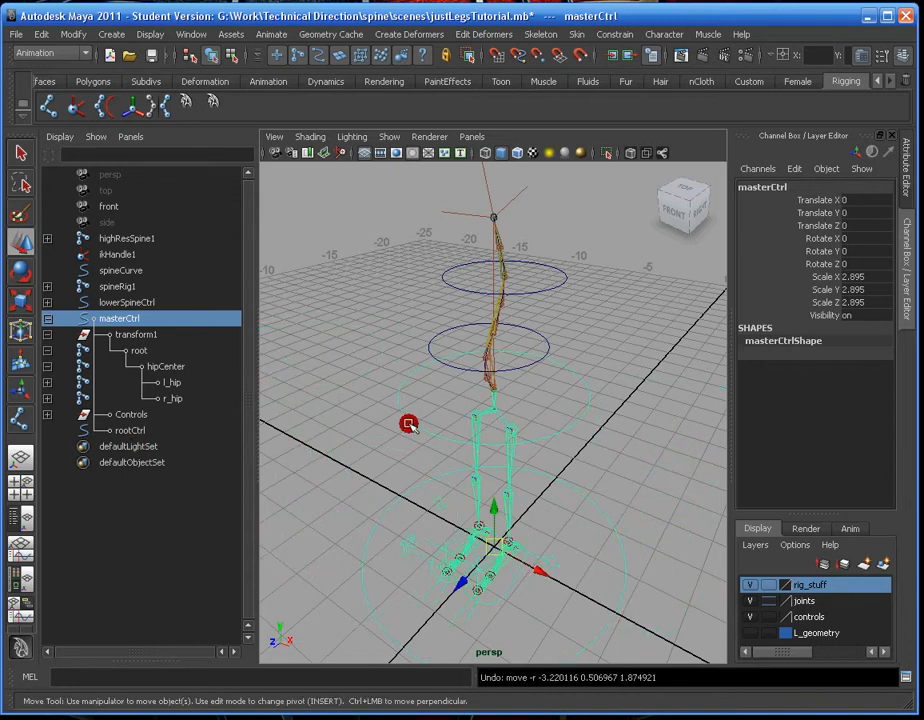
left_click(130, 430)
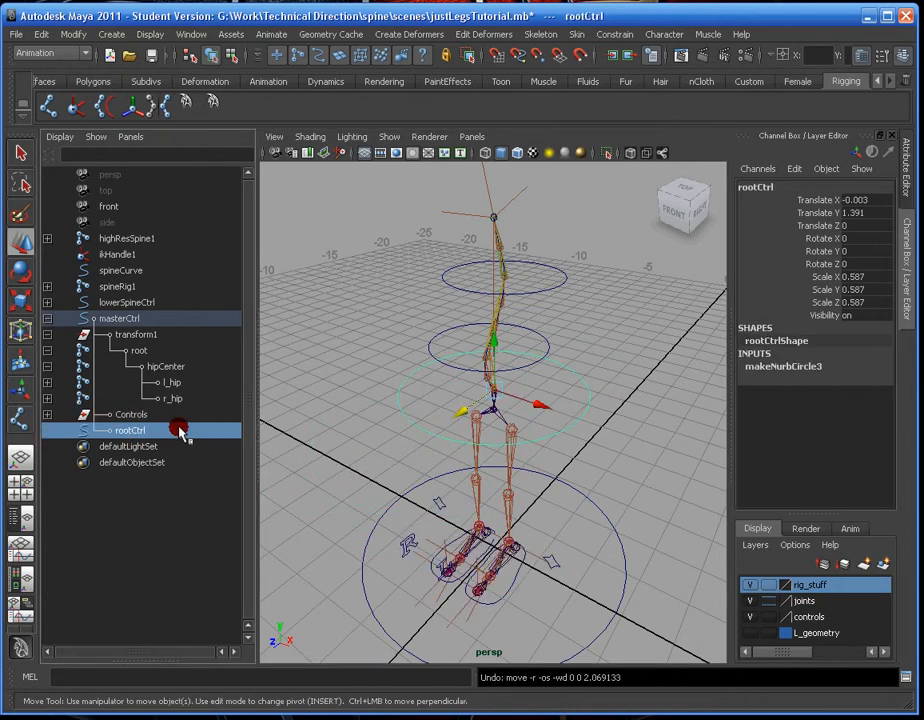
left_click(112, 430)
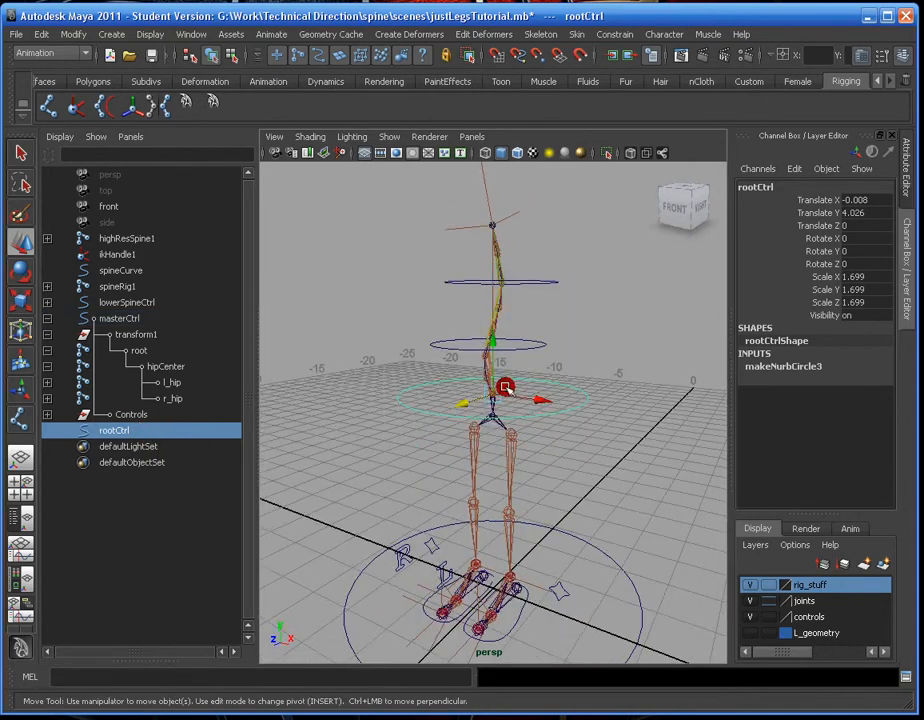
left_click(128, 302)
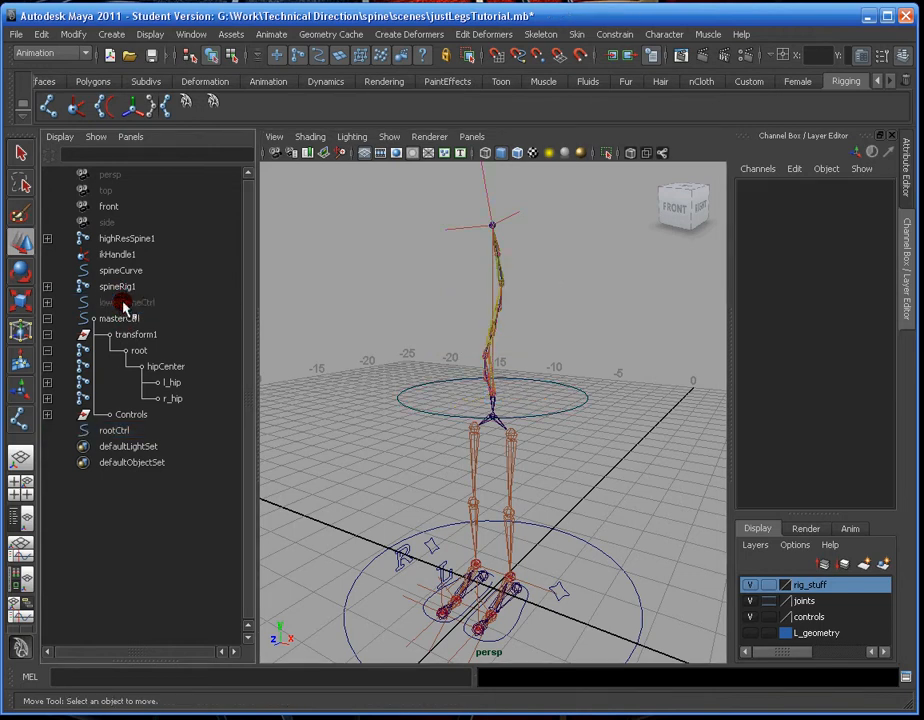
left_click(116, 288)
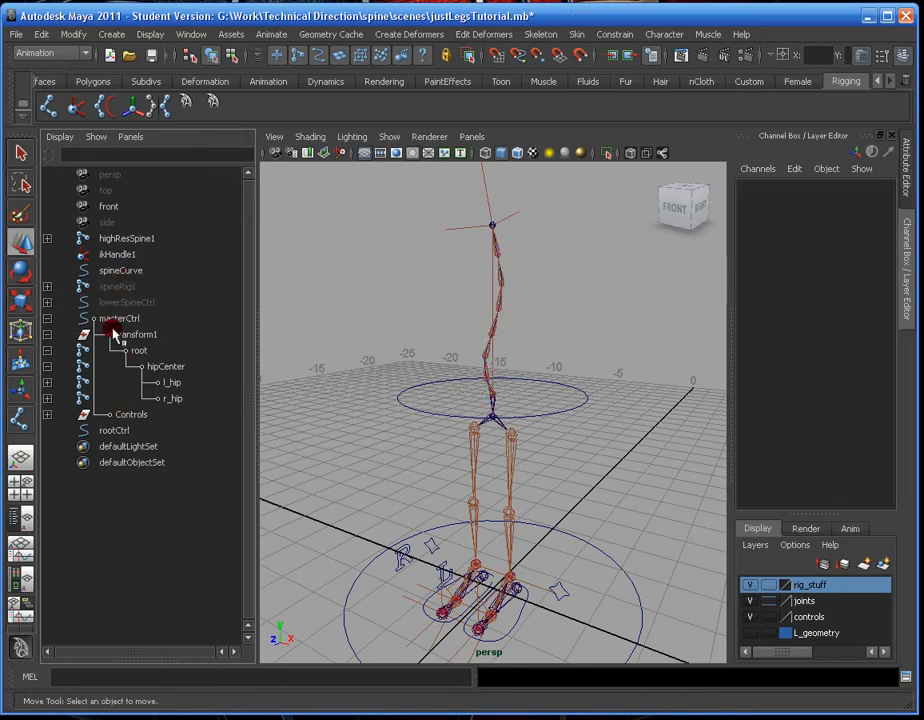
left_click(126, 238)
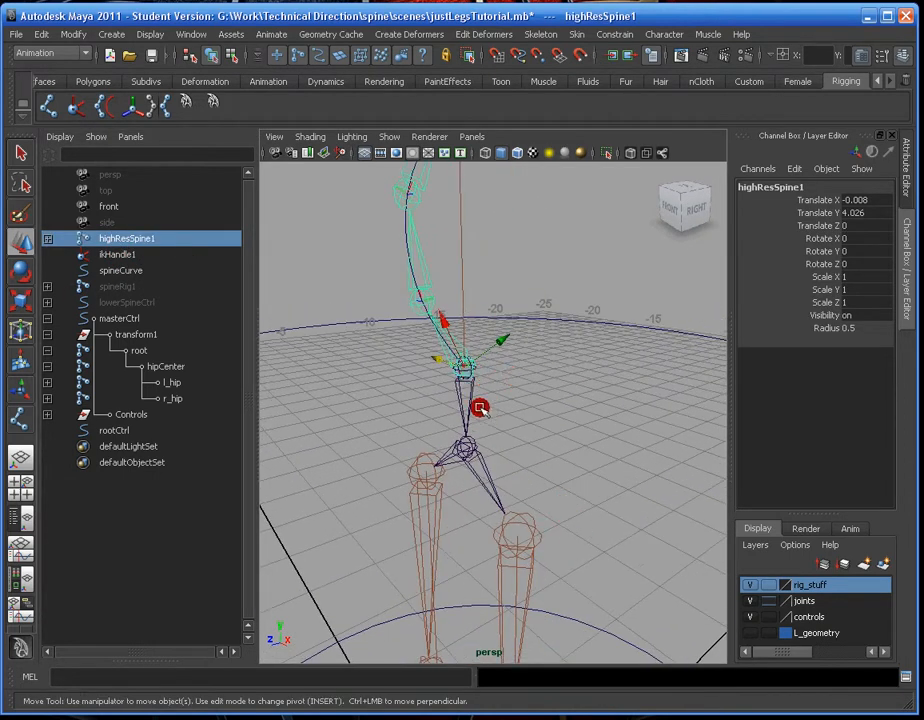
left_click_drag(480, 408, 470, 388)
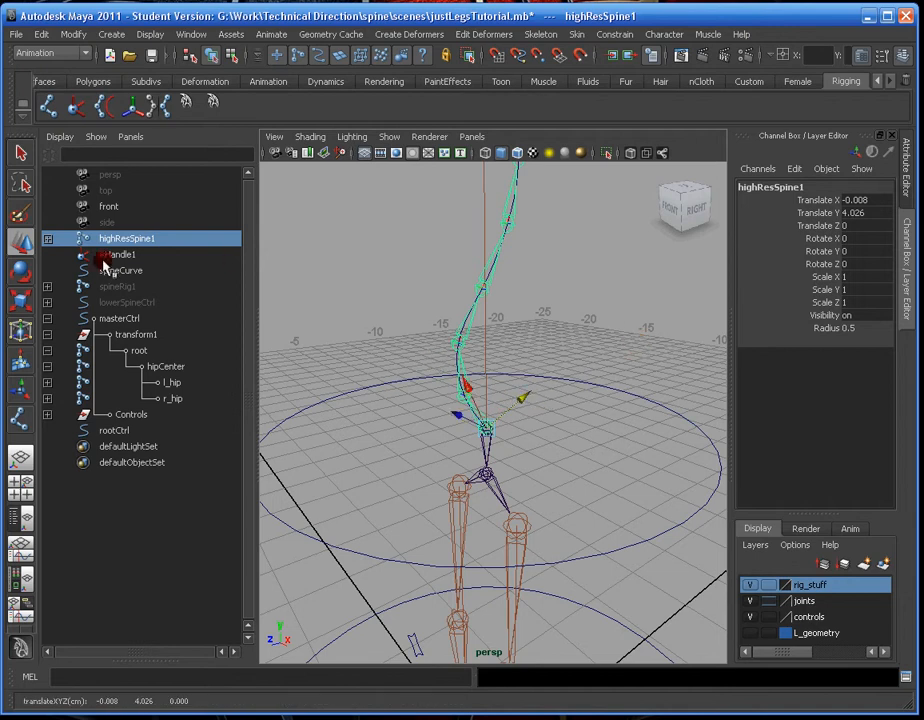
left_click(120, 270)
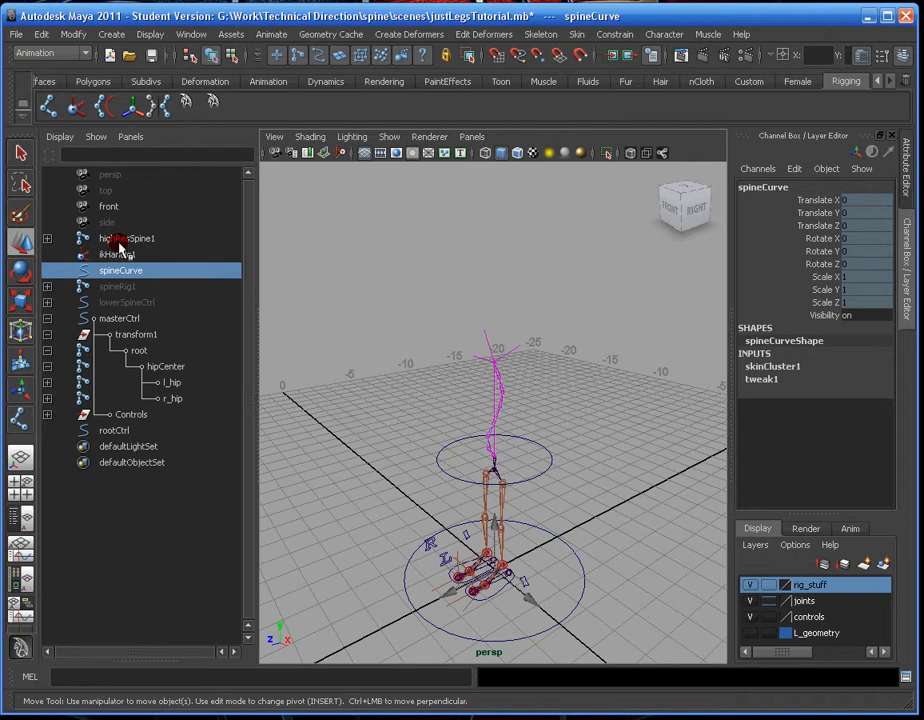
left_click(126, 238)
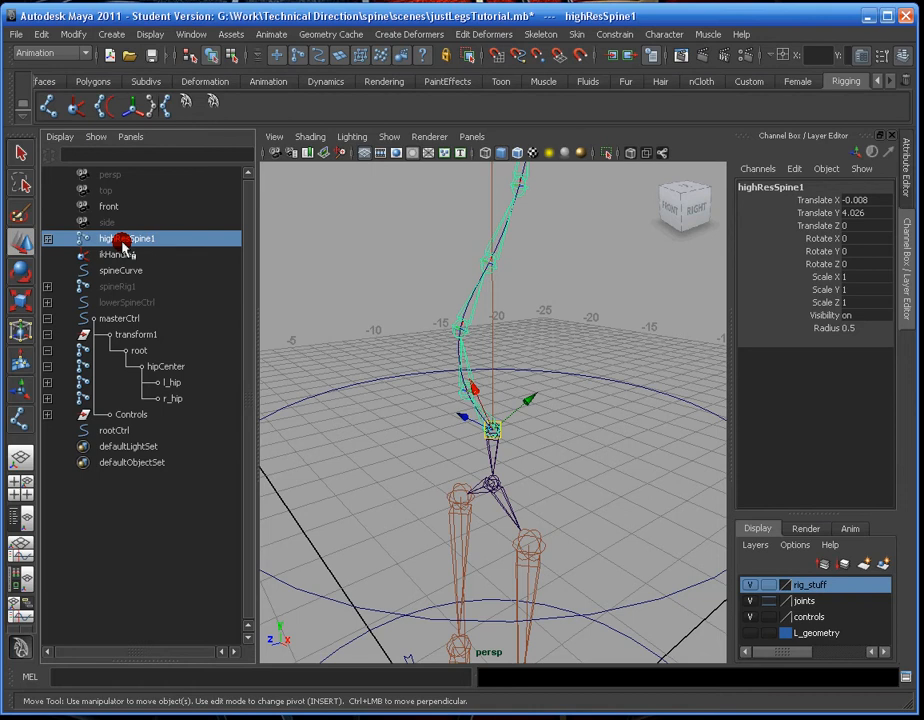
left_click(118, 286)
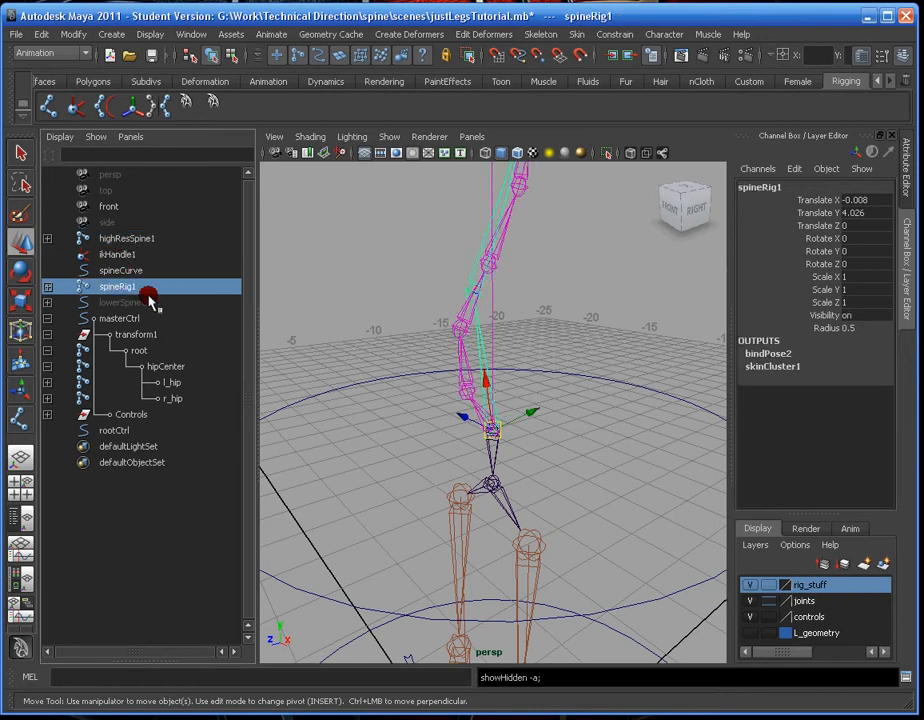
left_click(470, 366)
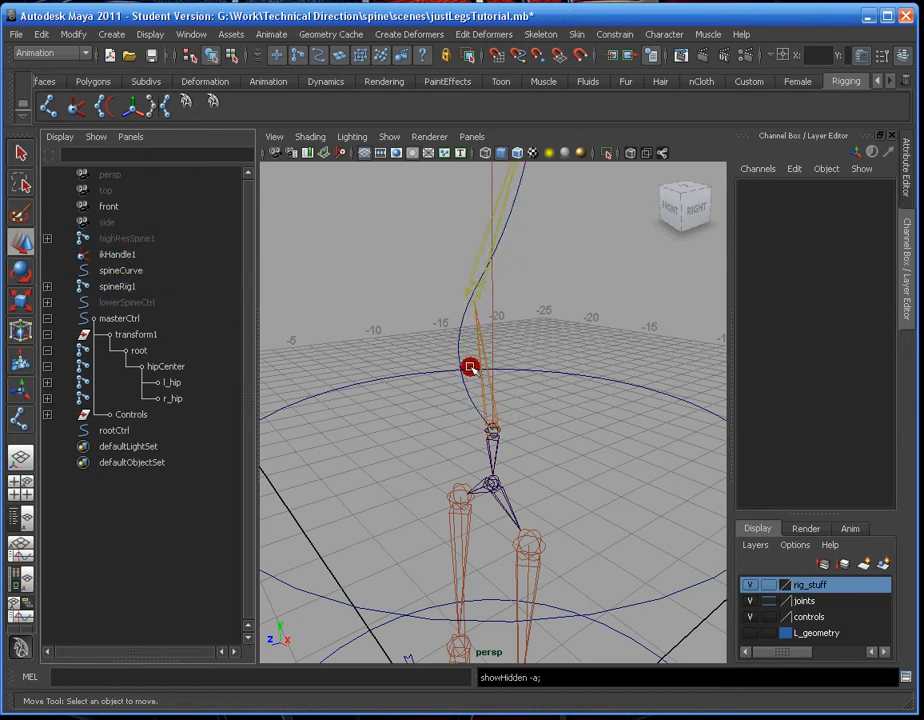
left_click_drag(472, 366, 468, 380)
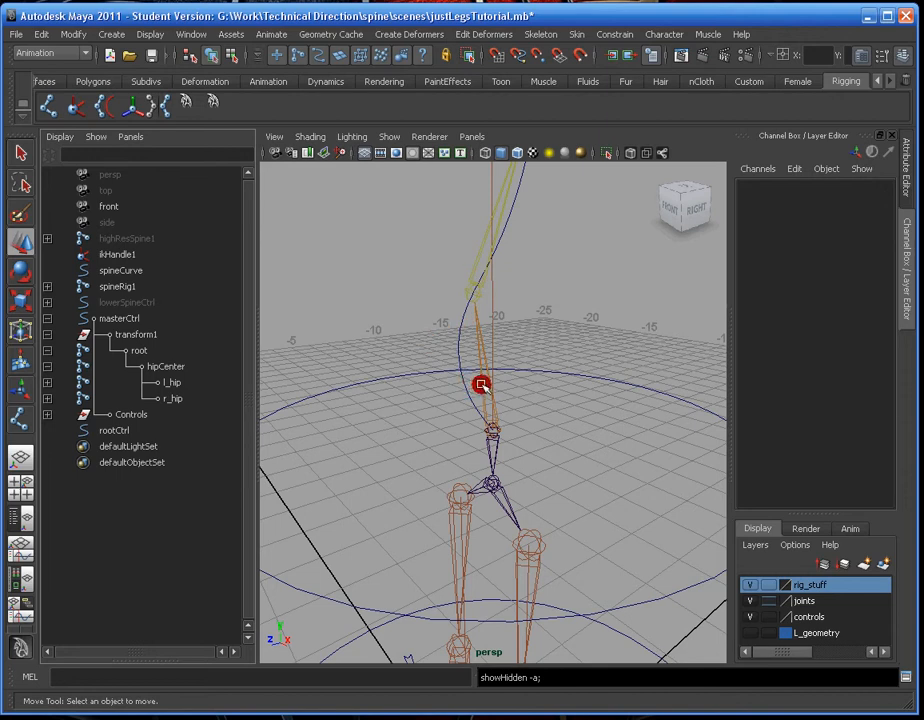
left_click(118, 288)
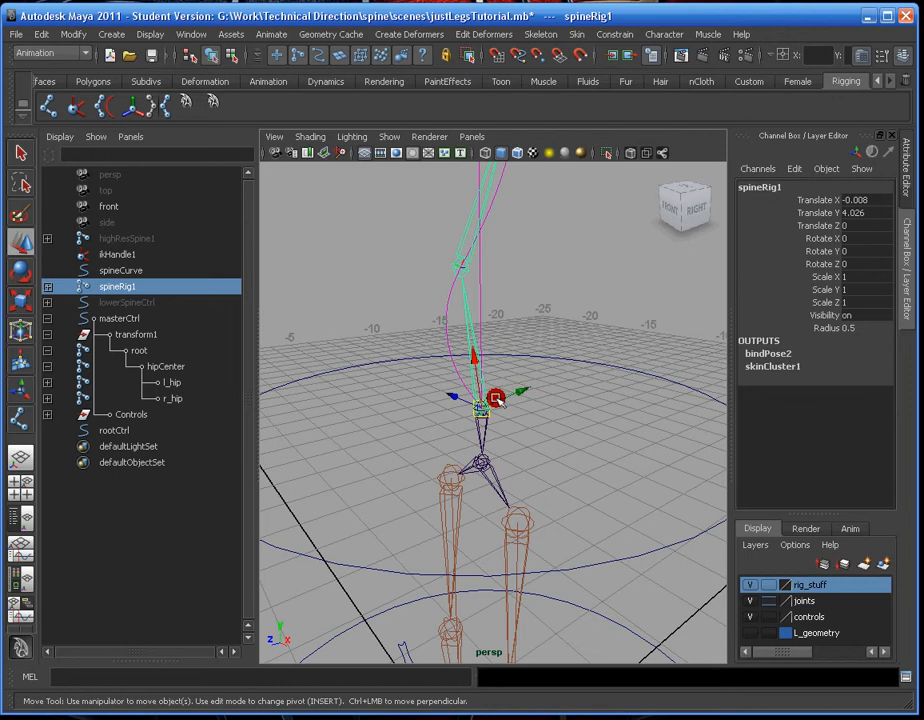
left_click_drag(484, 400, 600, 352)
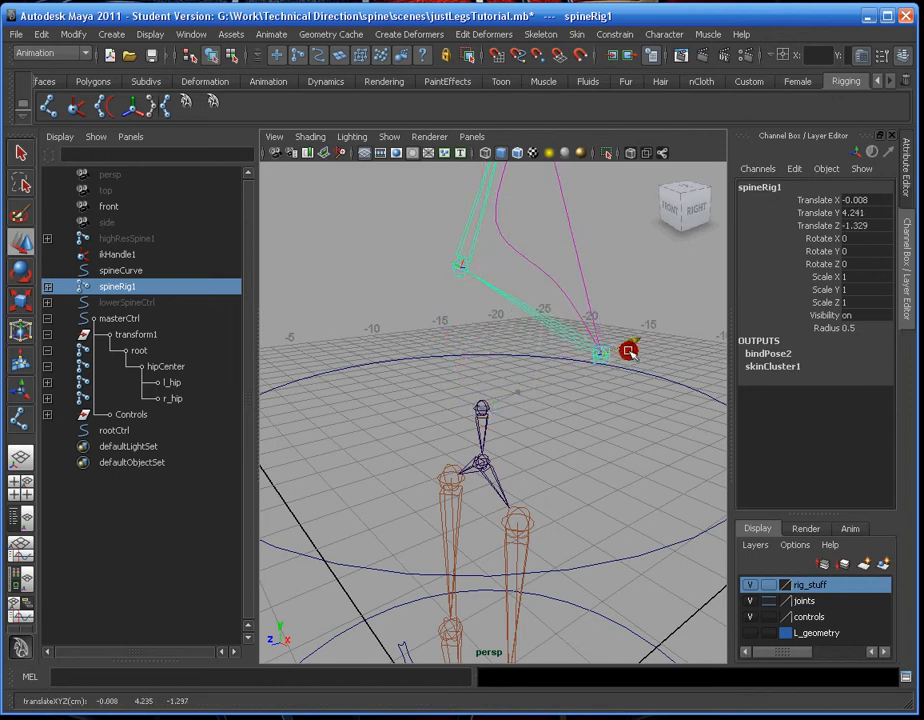
left_click_drag(600, 352, 640, 316)
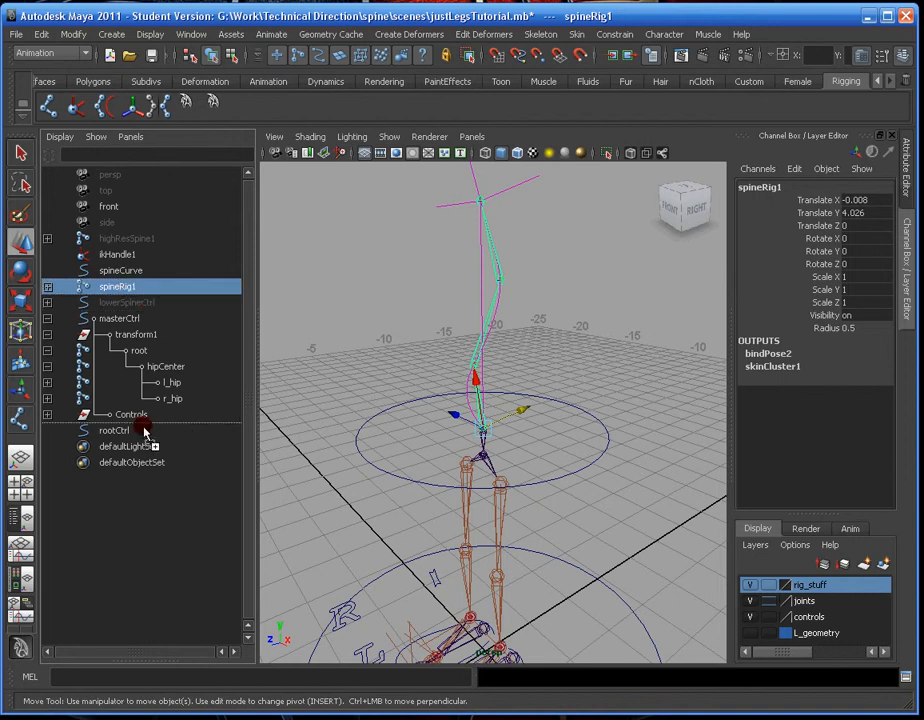
Parent spineRig1 under rootCtrl and move rootCtrl to check the spine follows.
left_click(114, 414)
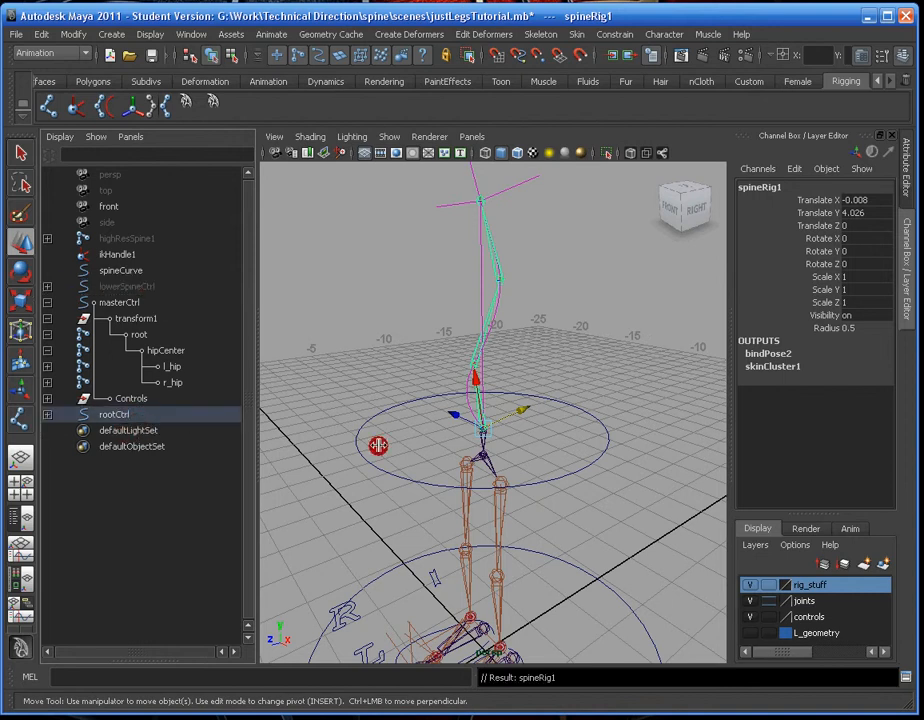
left_click(112, 414)
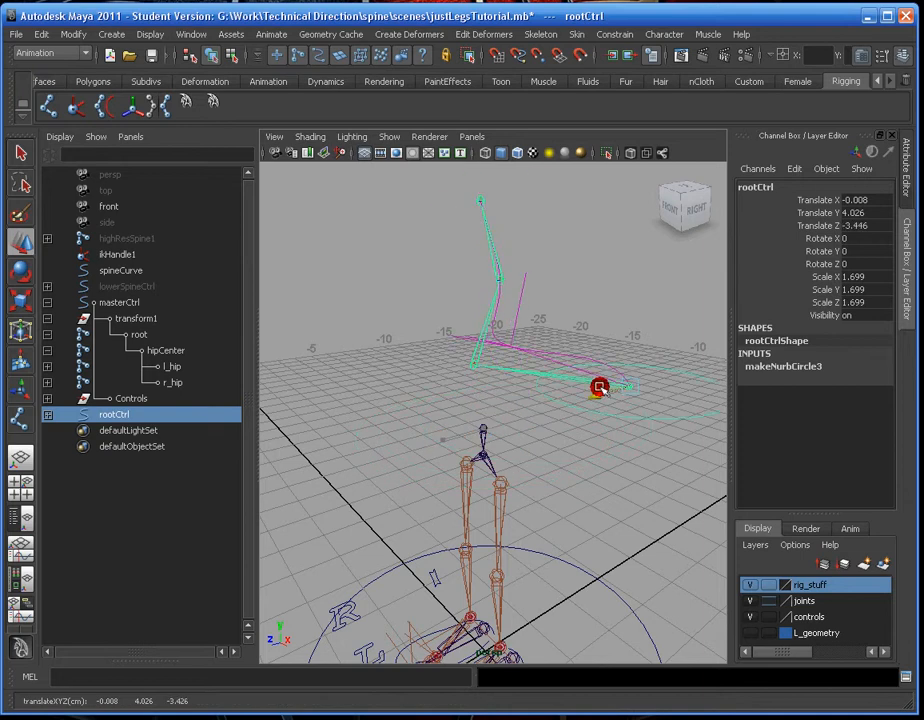
left_click_drag(600, 388, 550, 356)
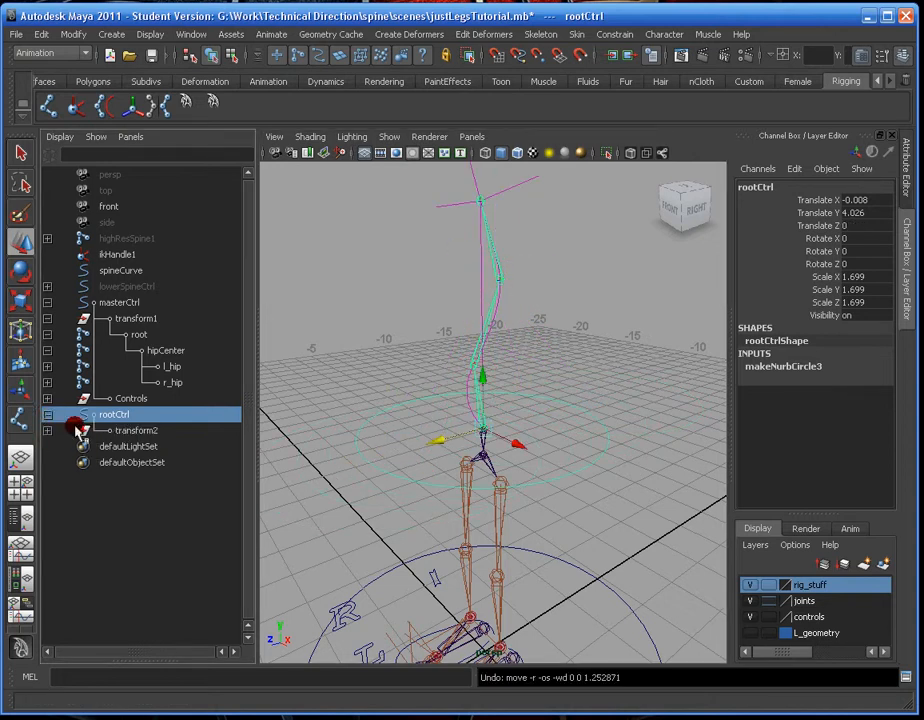
Expand the new transform2 group and spine joints under rootCtrl to inspect the hierarchy.
left_click(48, 430)
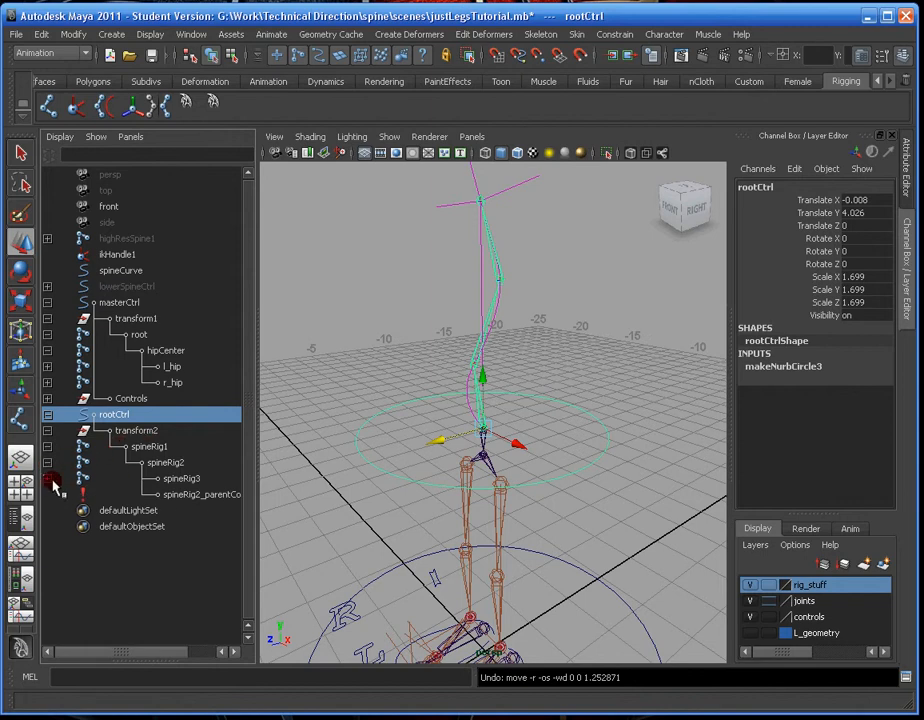
left_click(48, 478)
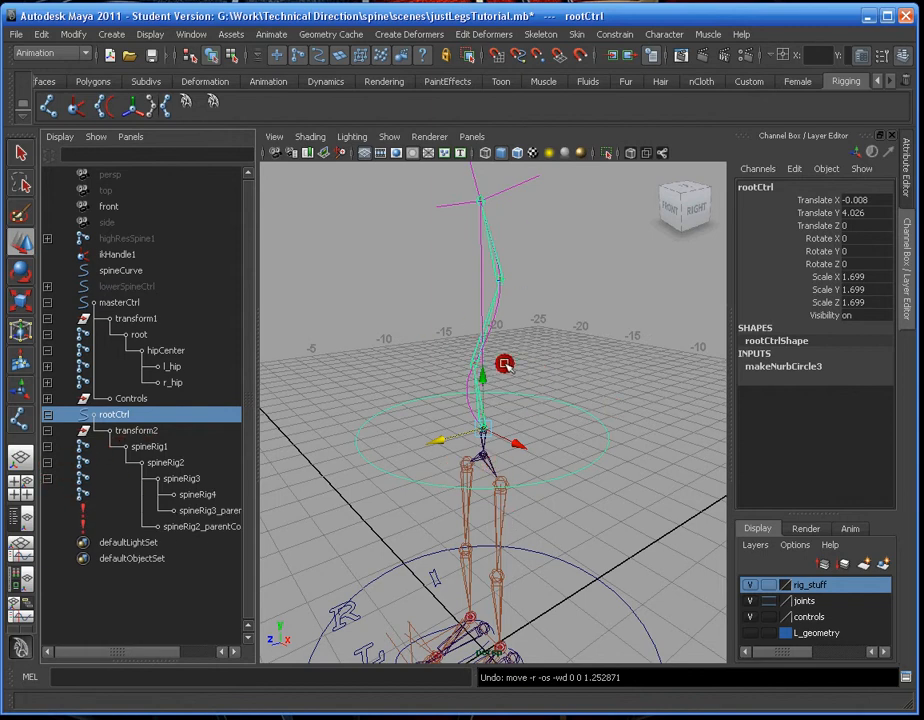
left_click_drag(504, 362, 478, 444)
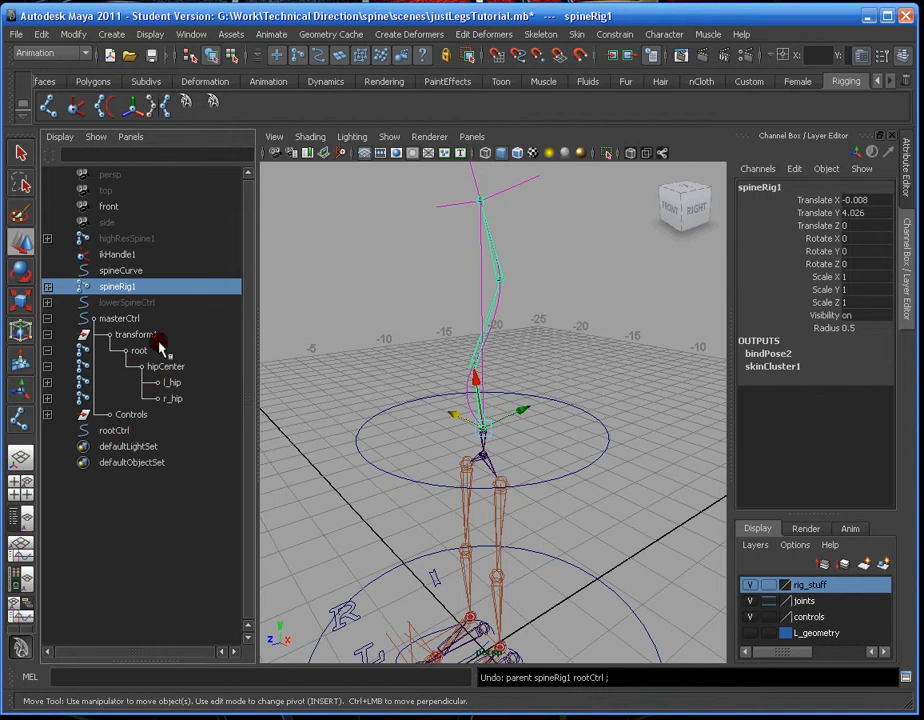
After undoing the parenting, test-move spineCurve and select spineRig1 to edit its translate values.
left_click(120, 270)
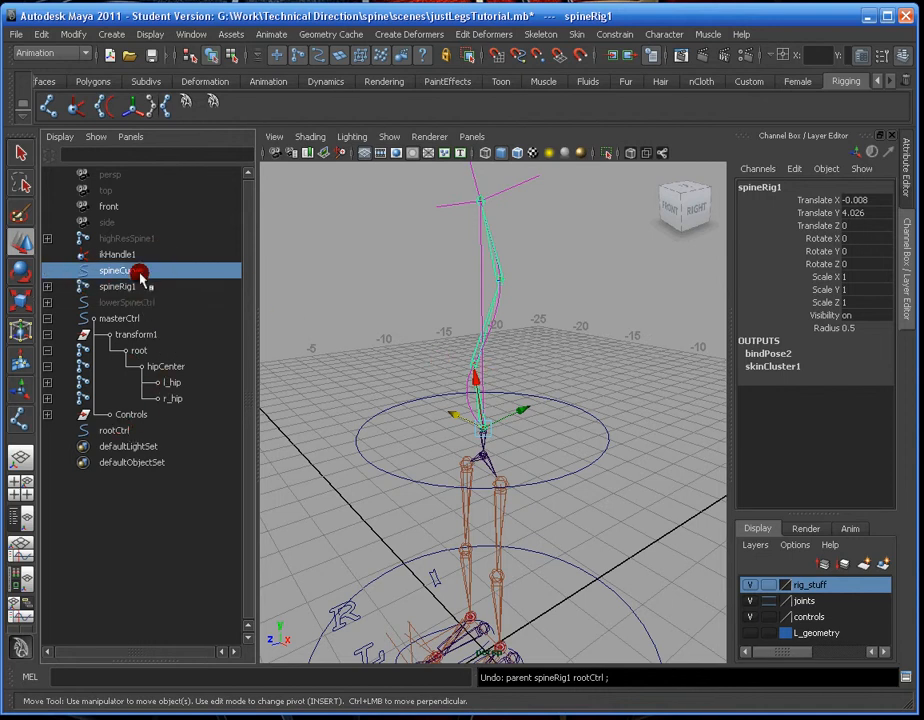
left_click(108, 270)
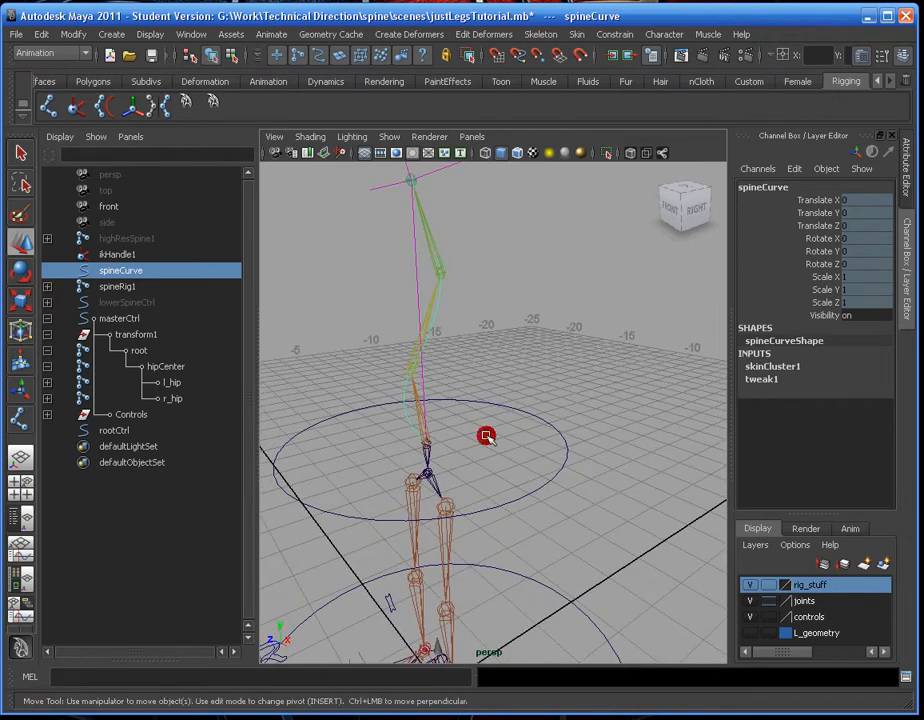
left_click(118, 288)
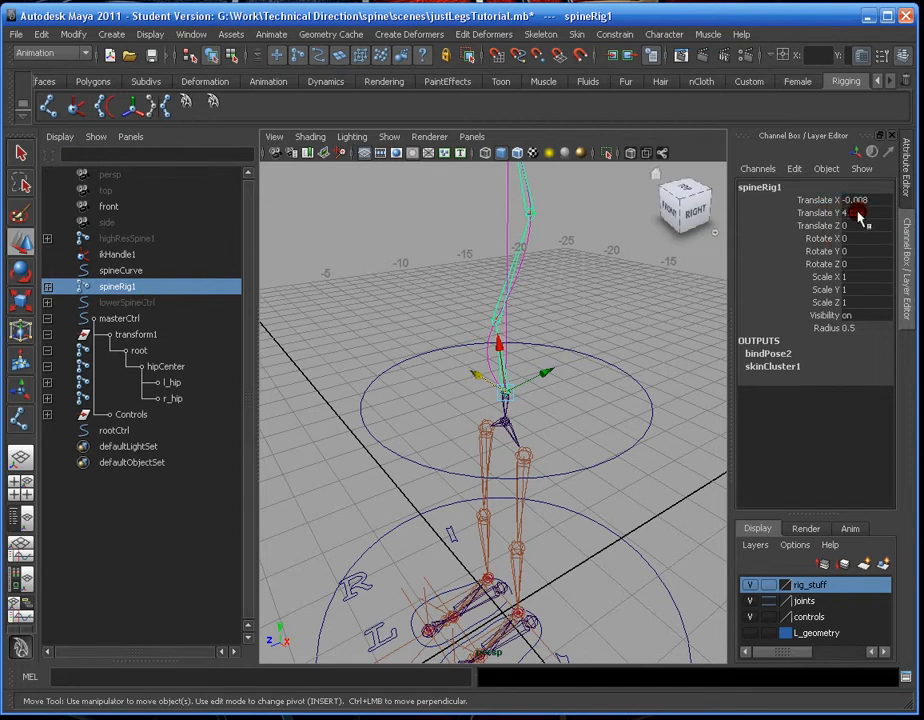
right_click(830, 212)
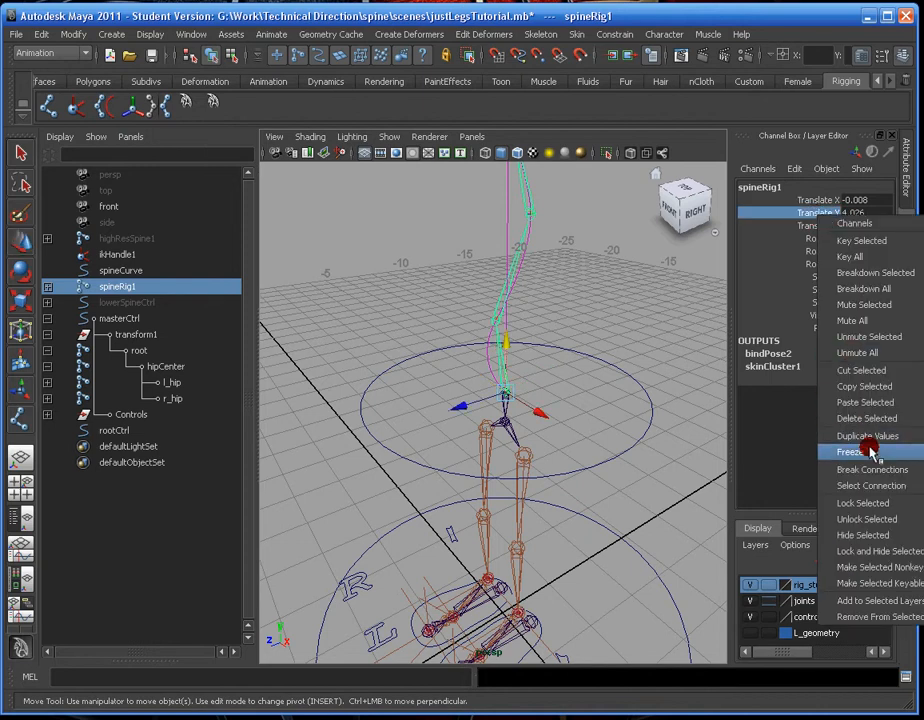
left_click(848, 452)
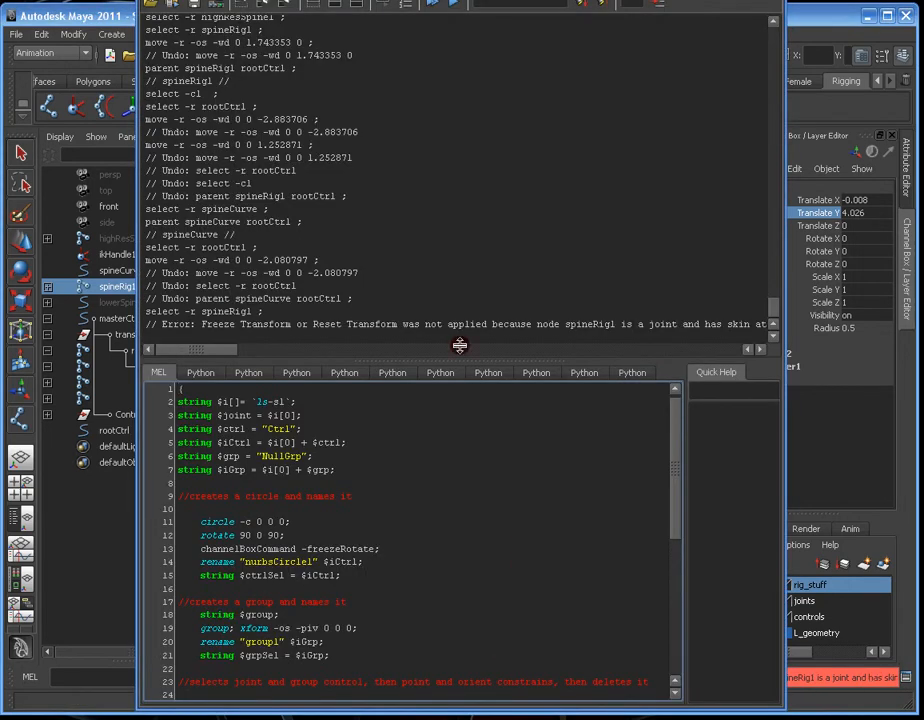
left_click_drag(200, 348, 240, 348)
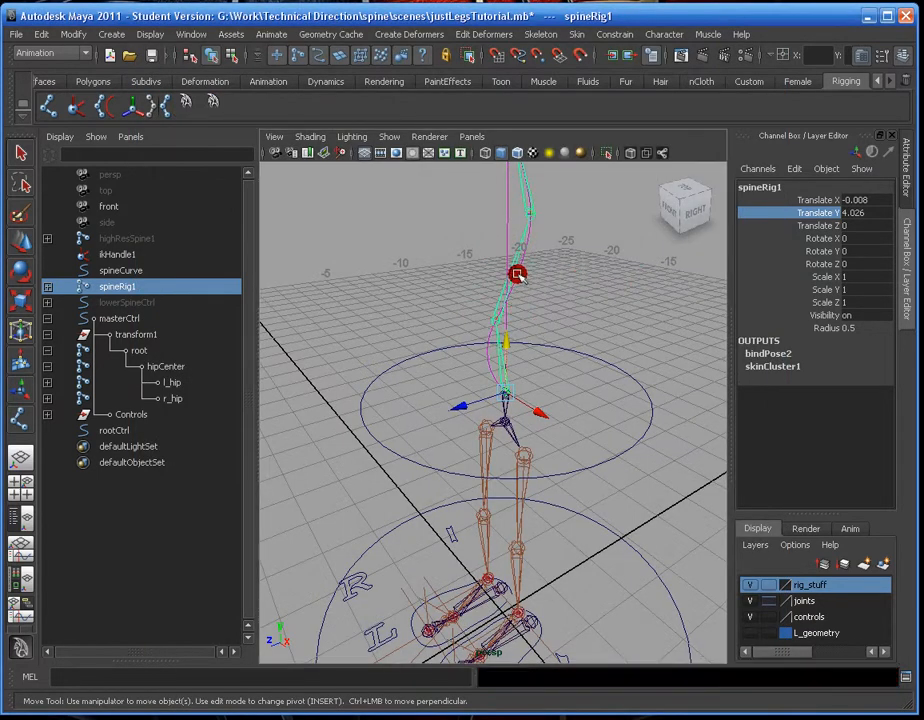
left_click(120, 270)
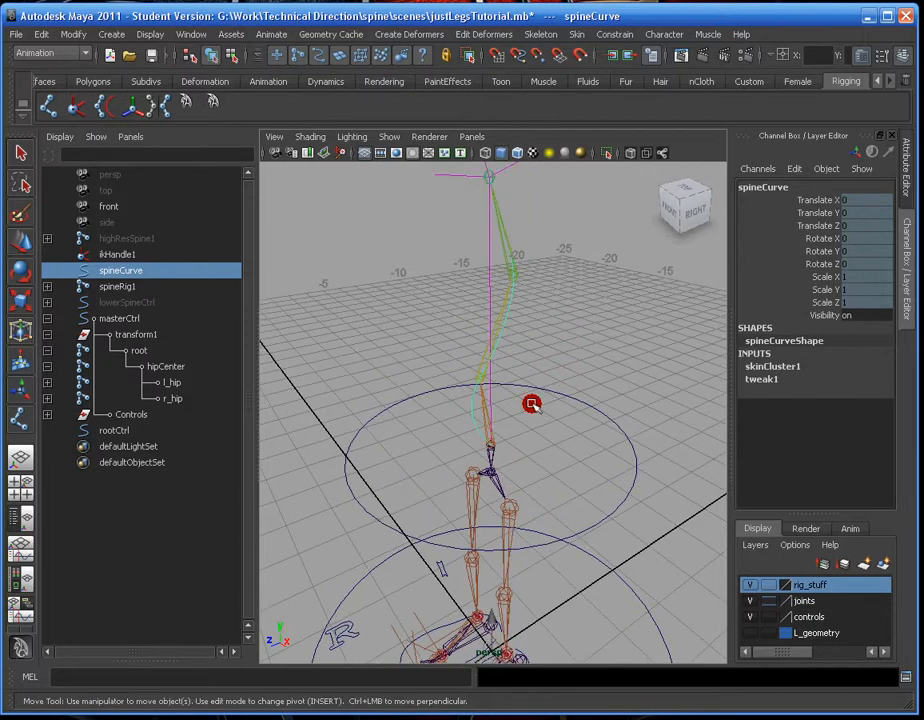